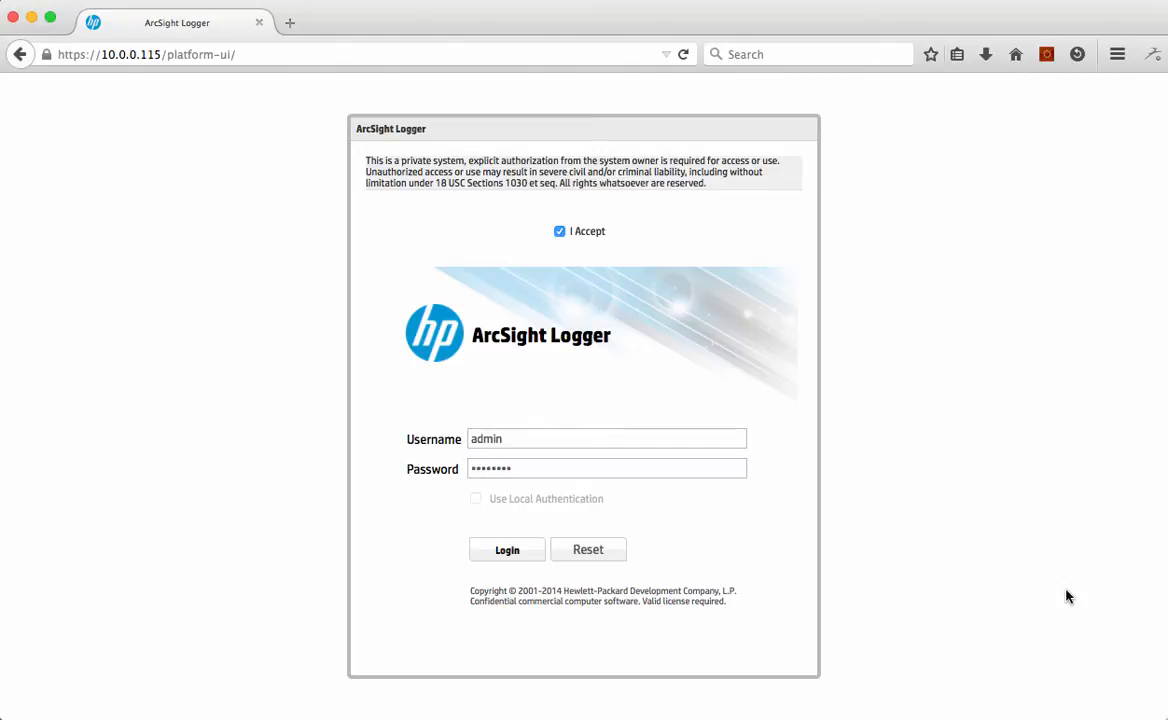
# - Submit the Logger login with the access terms accepted
pyautogui.click(507, 549)
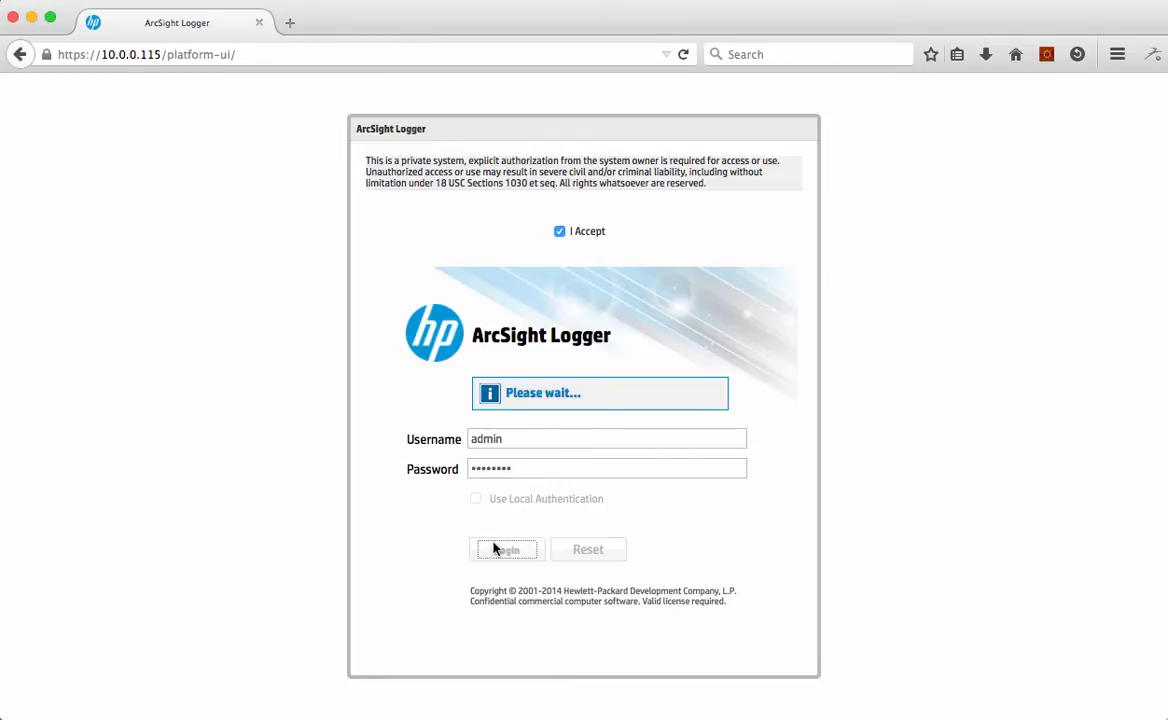
# - Finish signing in to the Security dashboard and open the Configuration menu
pyautogui.click(505, 549)
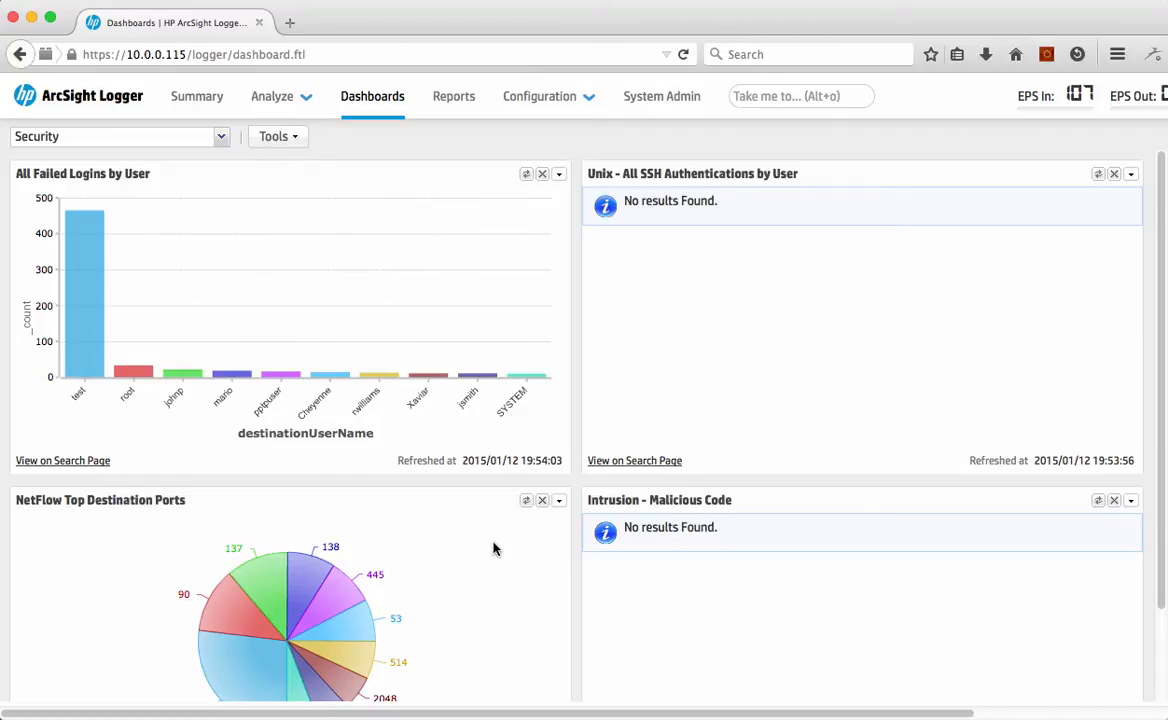
pyautogui.moveTo(469, 360)
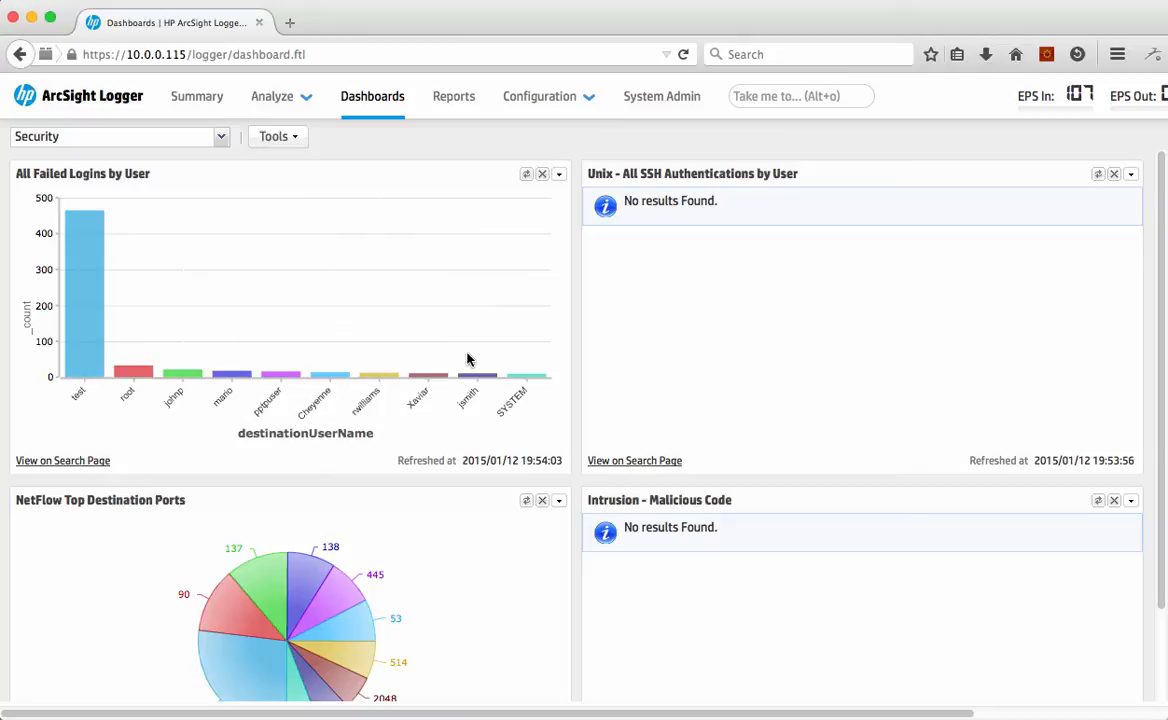
pyautogui.click(539, 96)
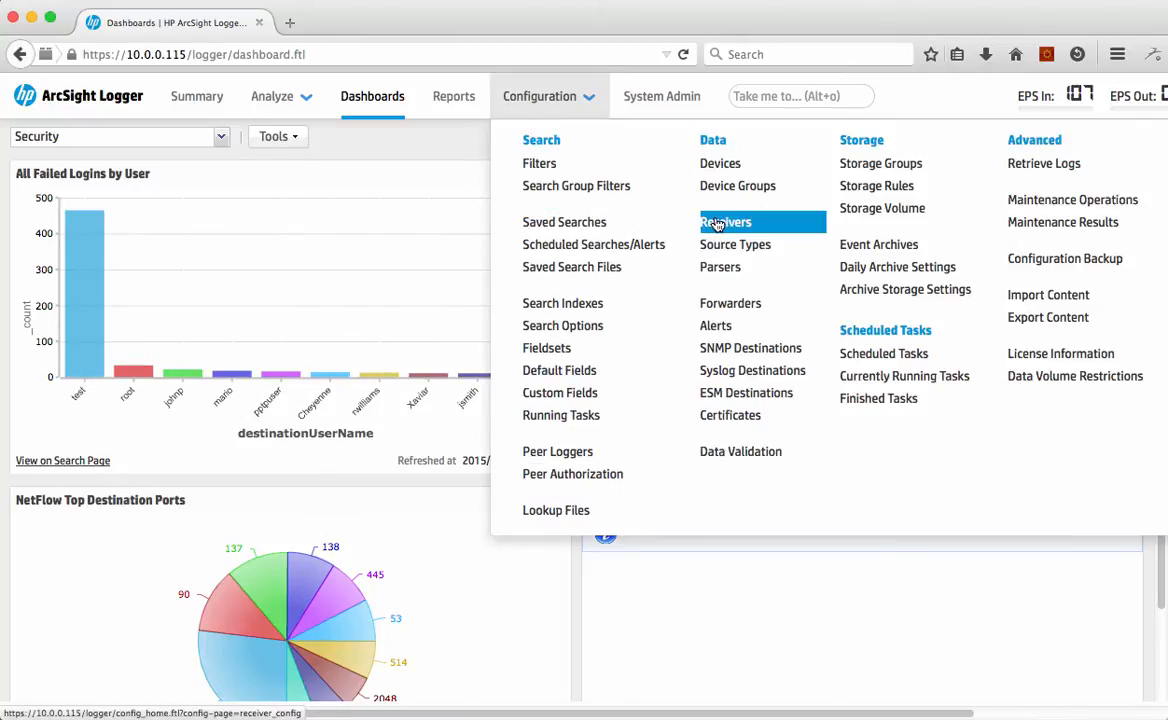
# - Go to Configuration > Data > Receivers to list the receivers
pyautogui.click(726, 221)
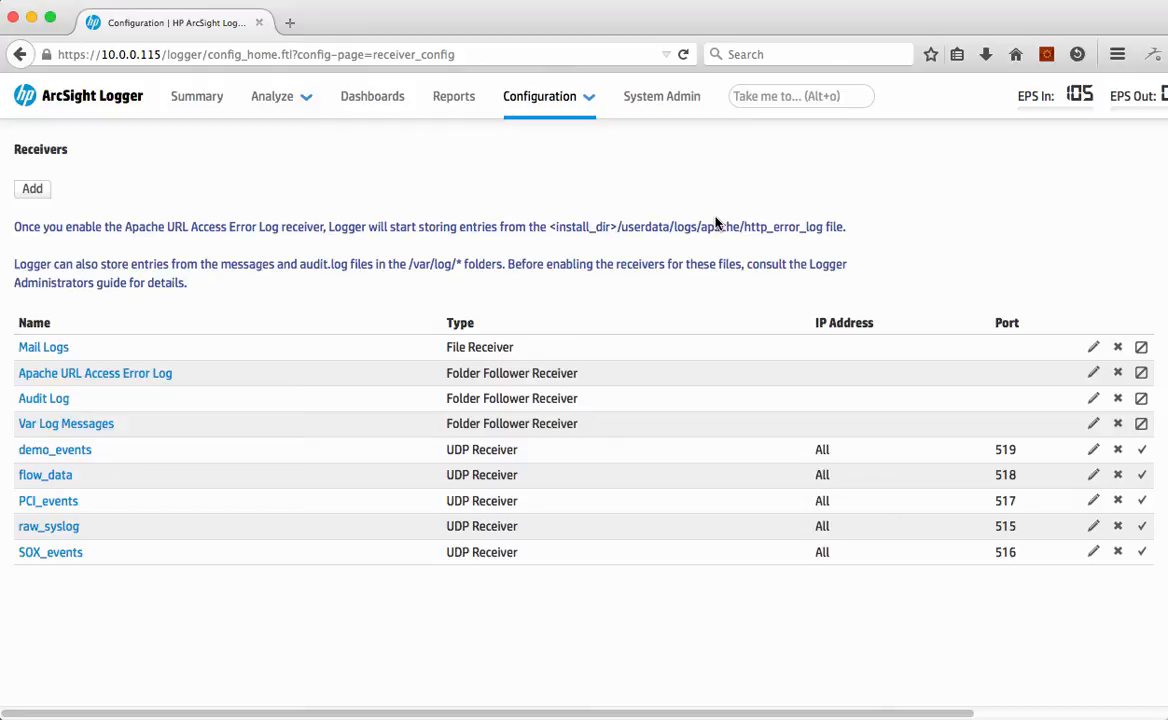
pyautogui.moveTo(685, 251)
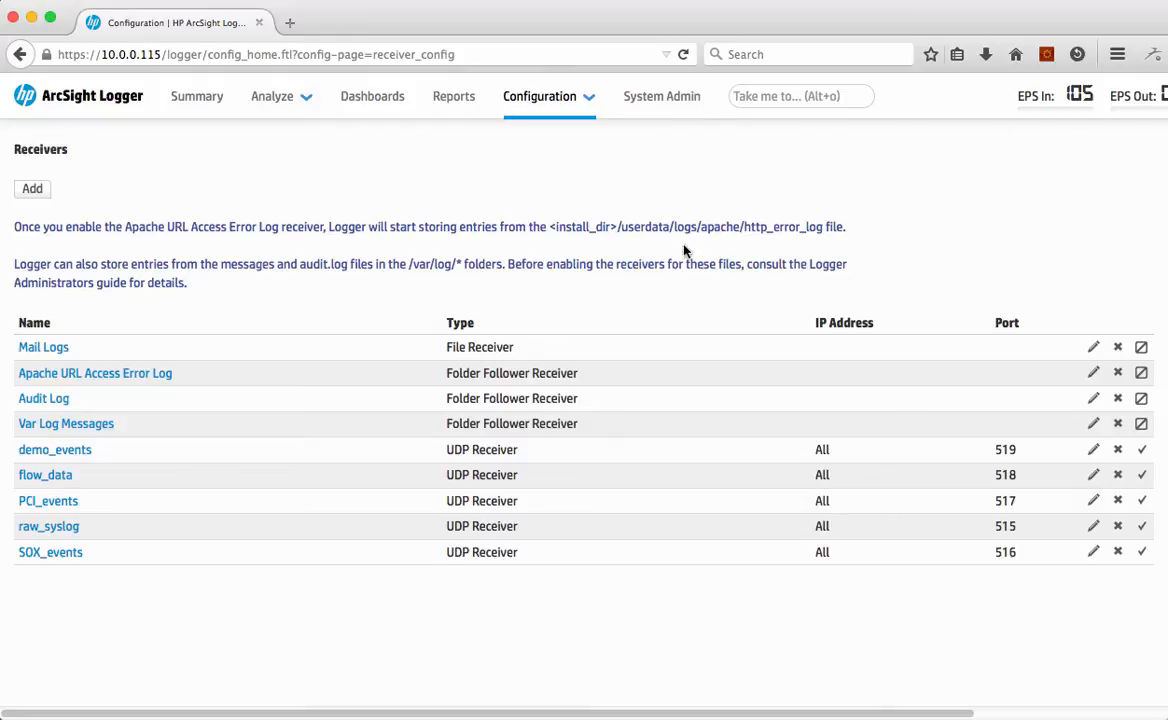
pyautogui.moveTo(453, 293)
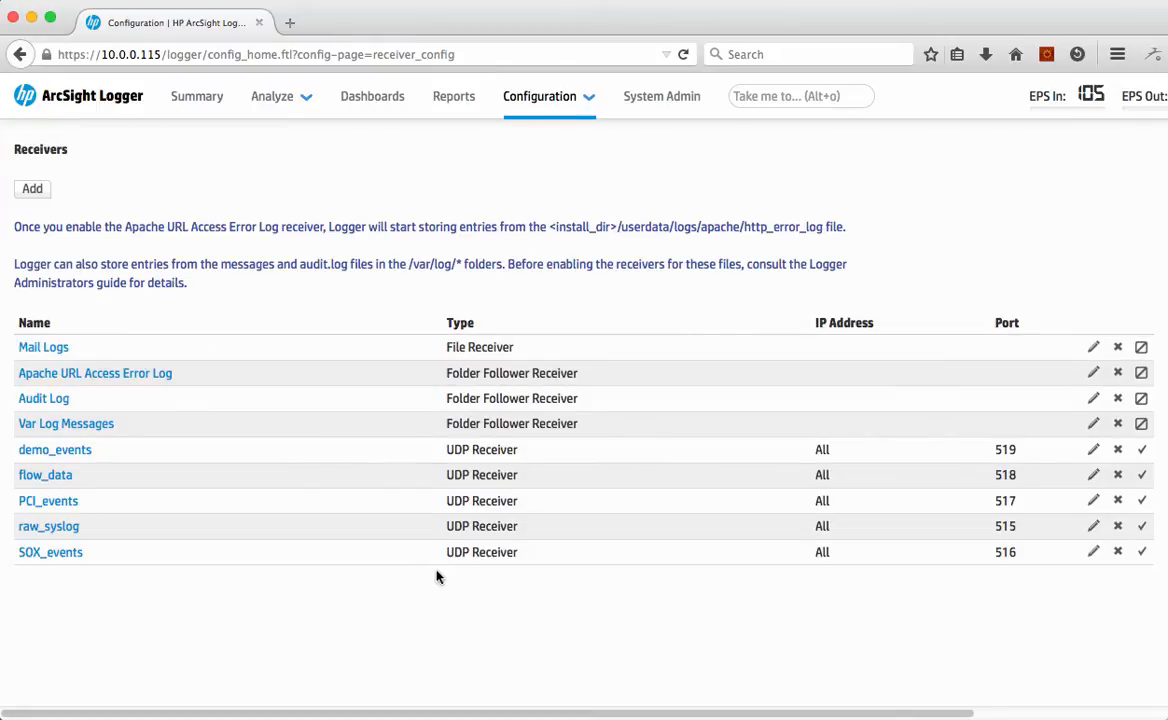
pyautogui.moveTo(481, 474)
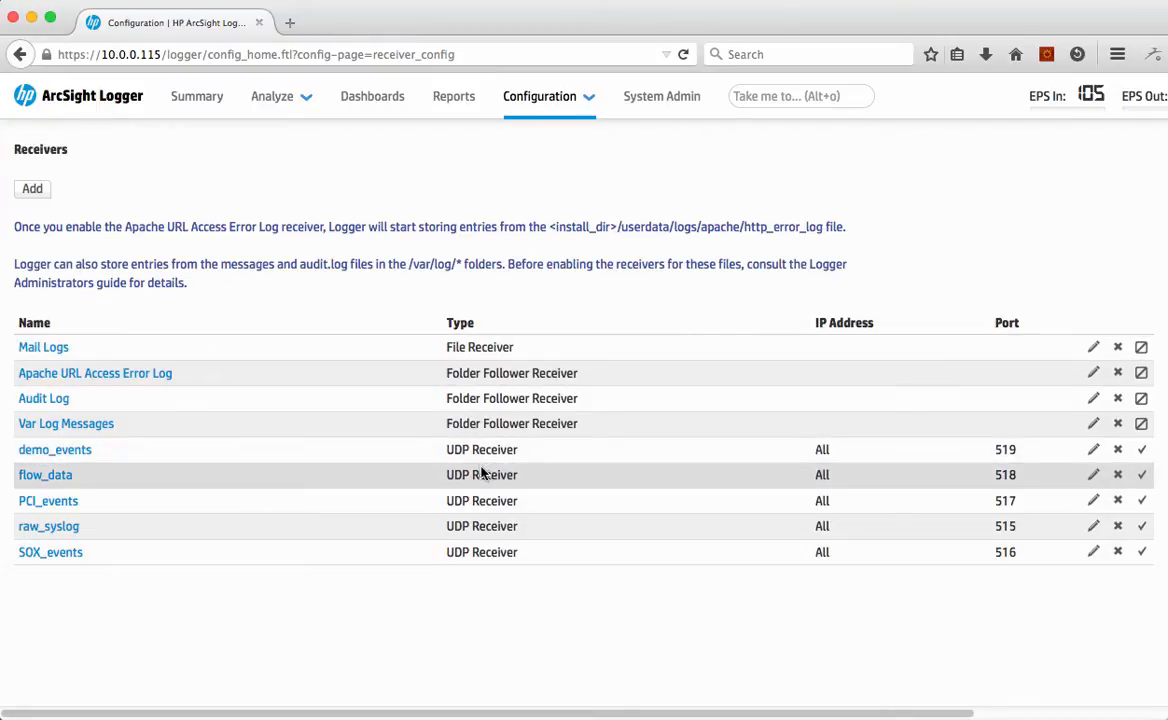
pyautogui.moveTo(271, 452)
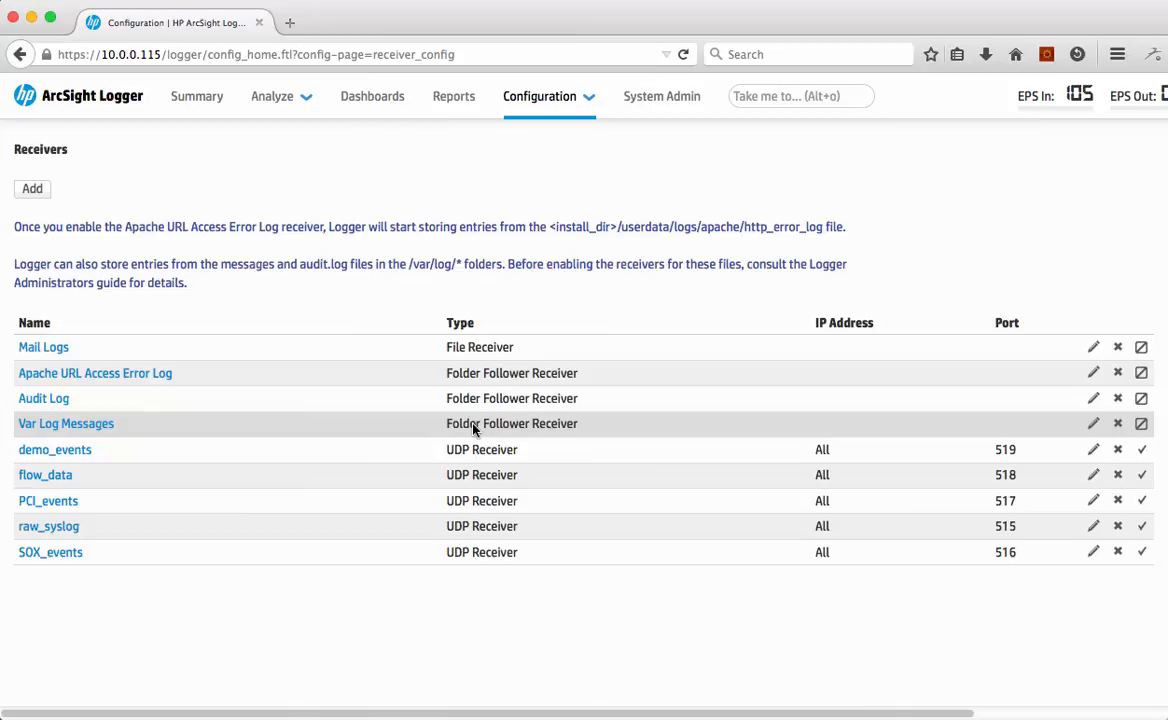
pyautogui.moveTo(465, 347)
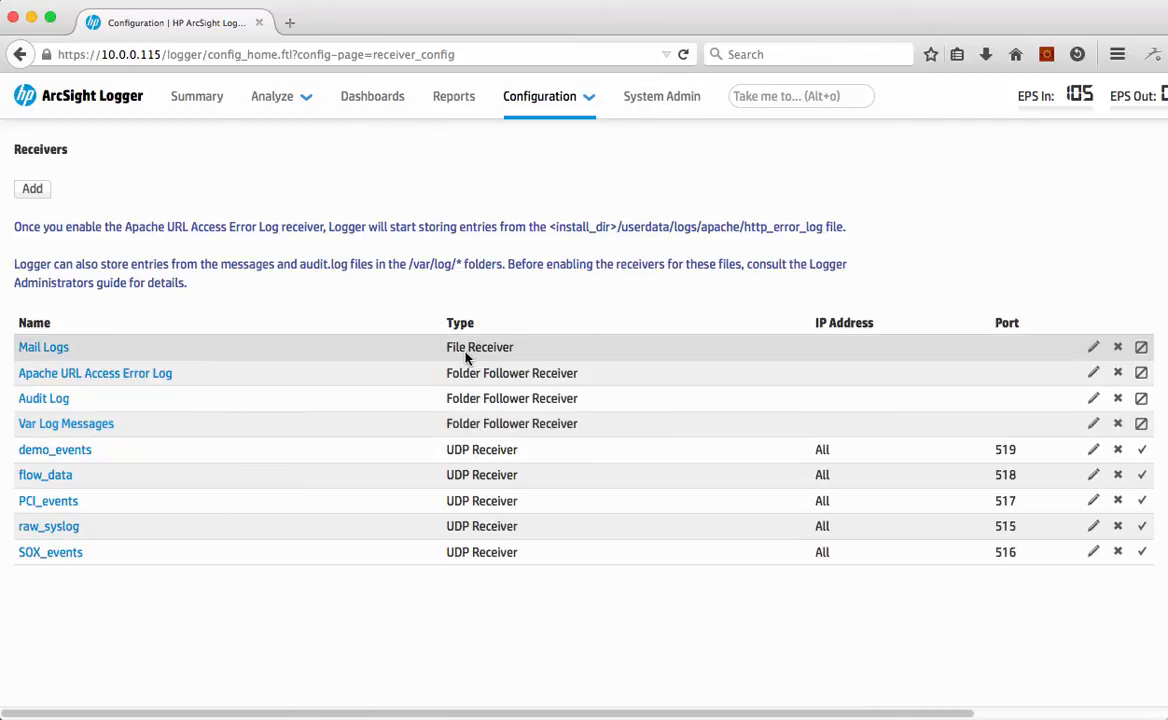
pyautogui.moveTo(1108, 299)
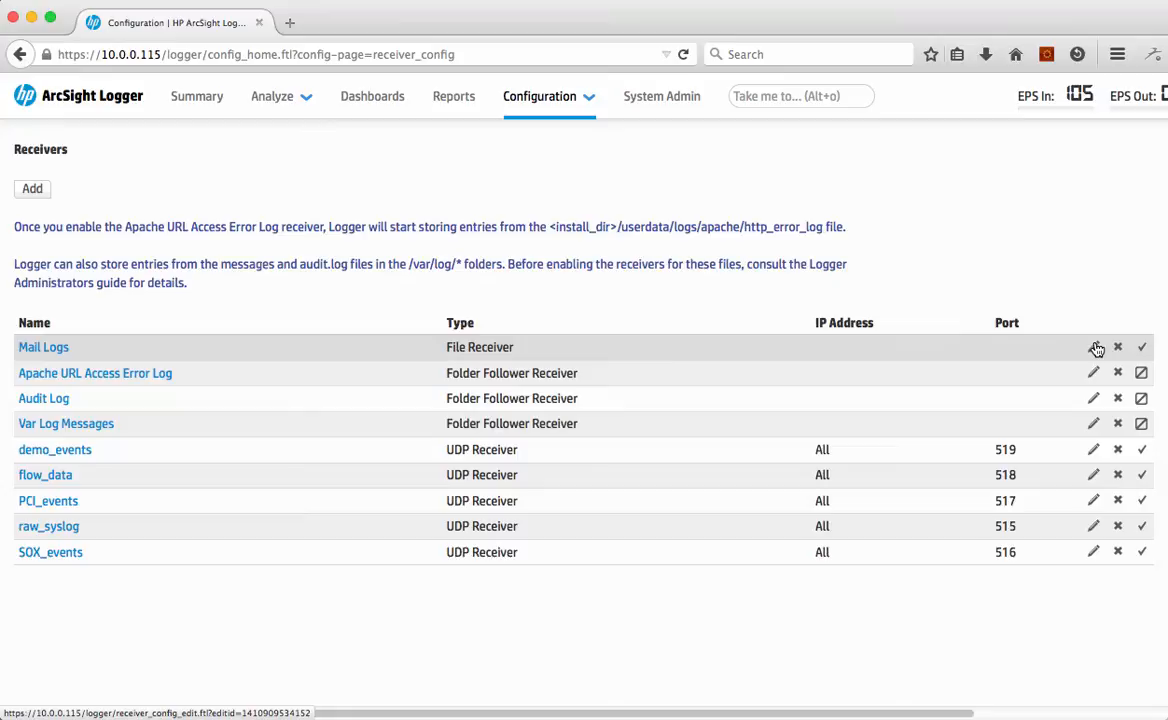
# - Open the edit form for the Mail Logs receiver
pyautogui.click(1094, 347)
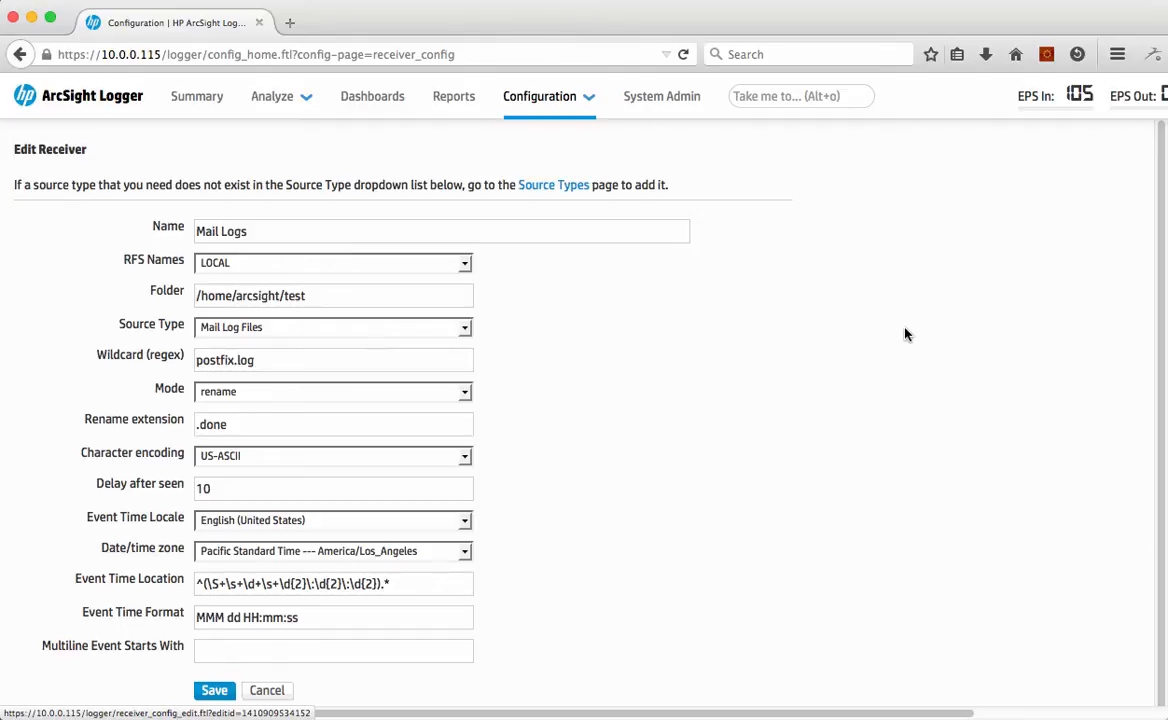
pyautogui.moveTo(538, 282)
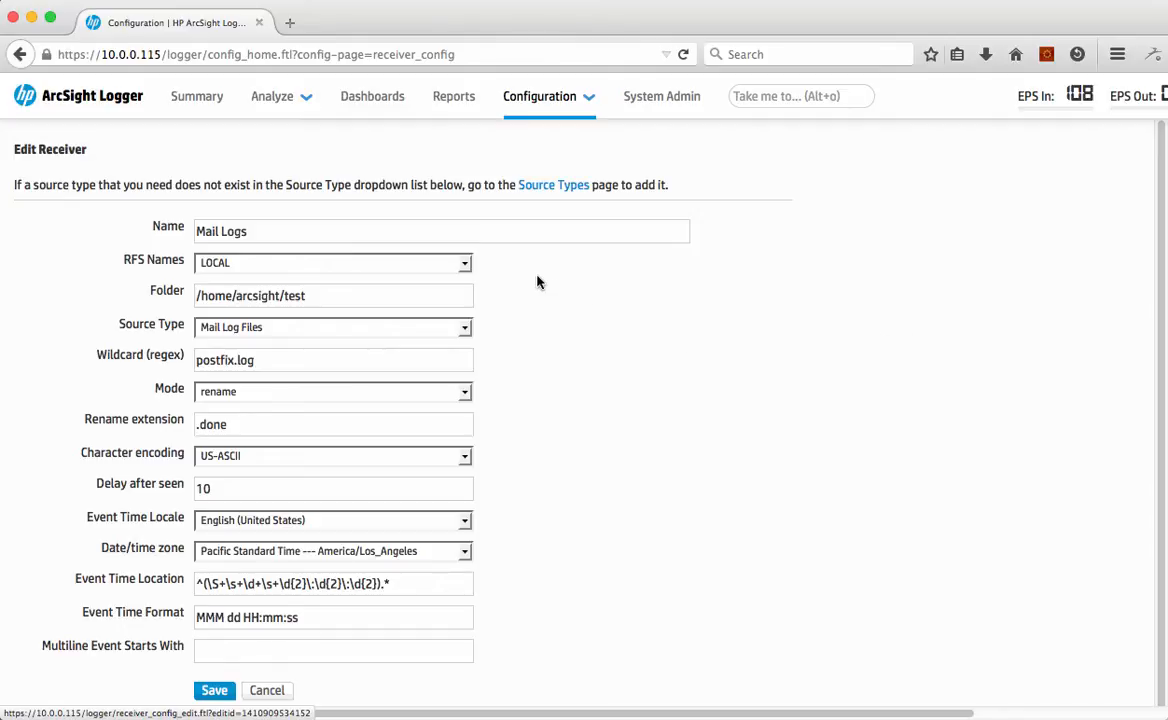
pyautogui.moveTo(220, 265)
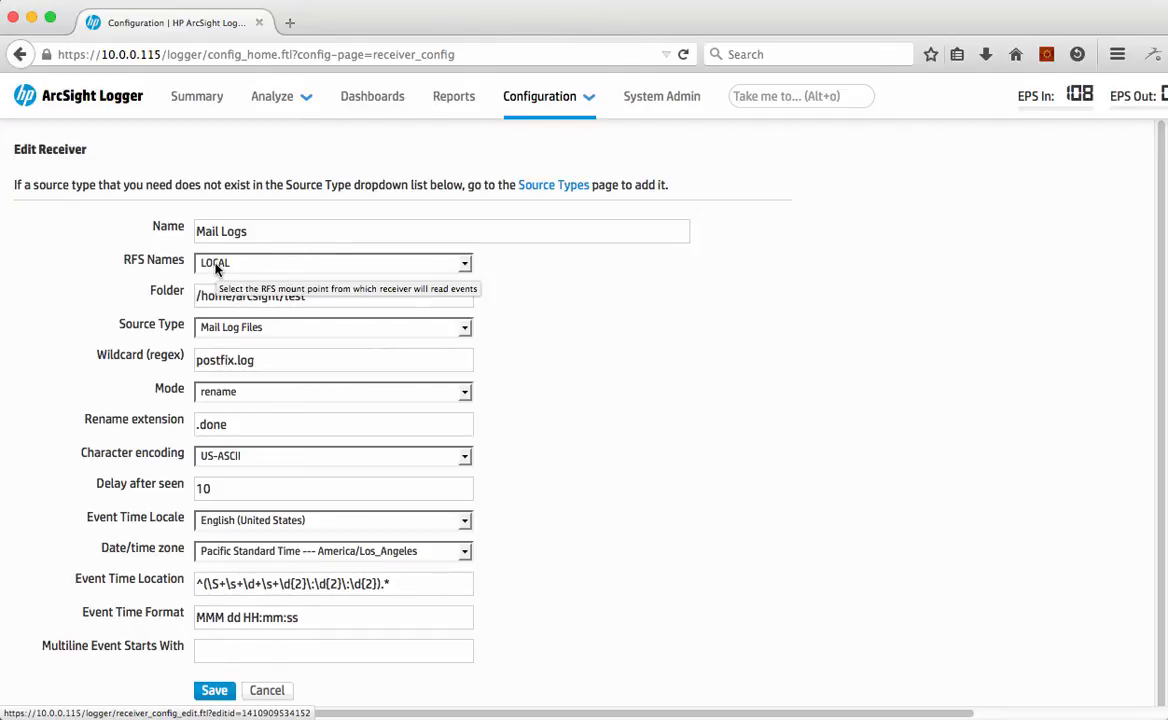
pyautogui.moveTo(166, 362)
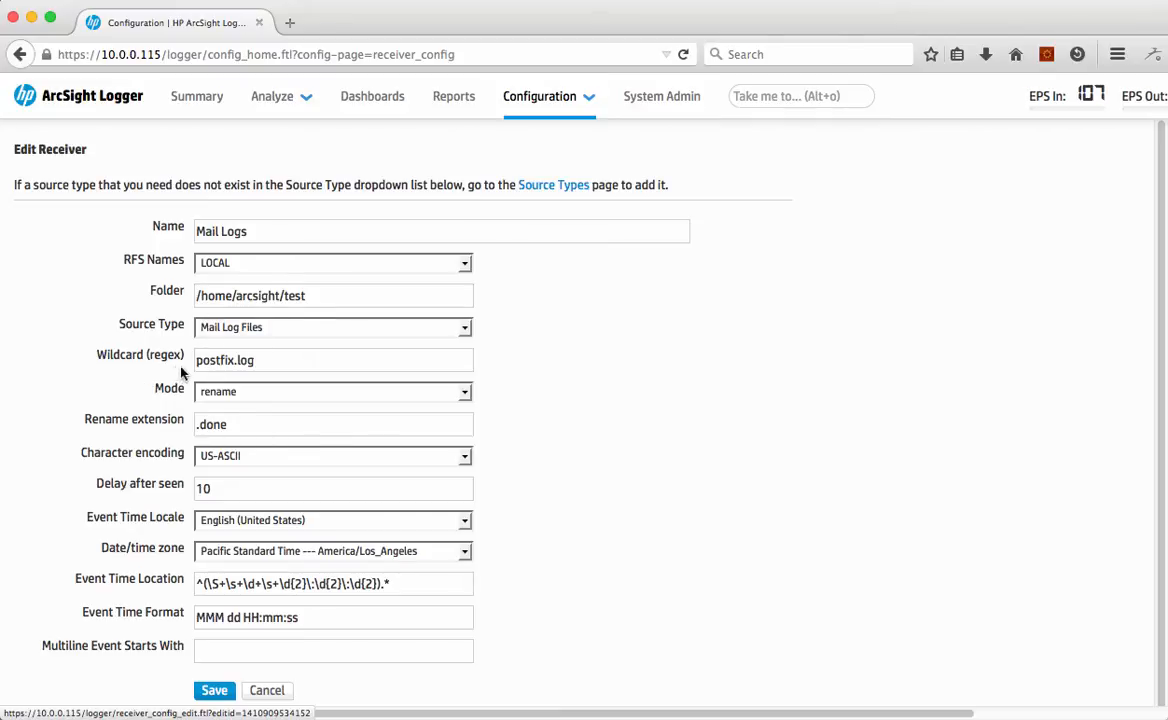
pyautogui.moveTo(156, 358)
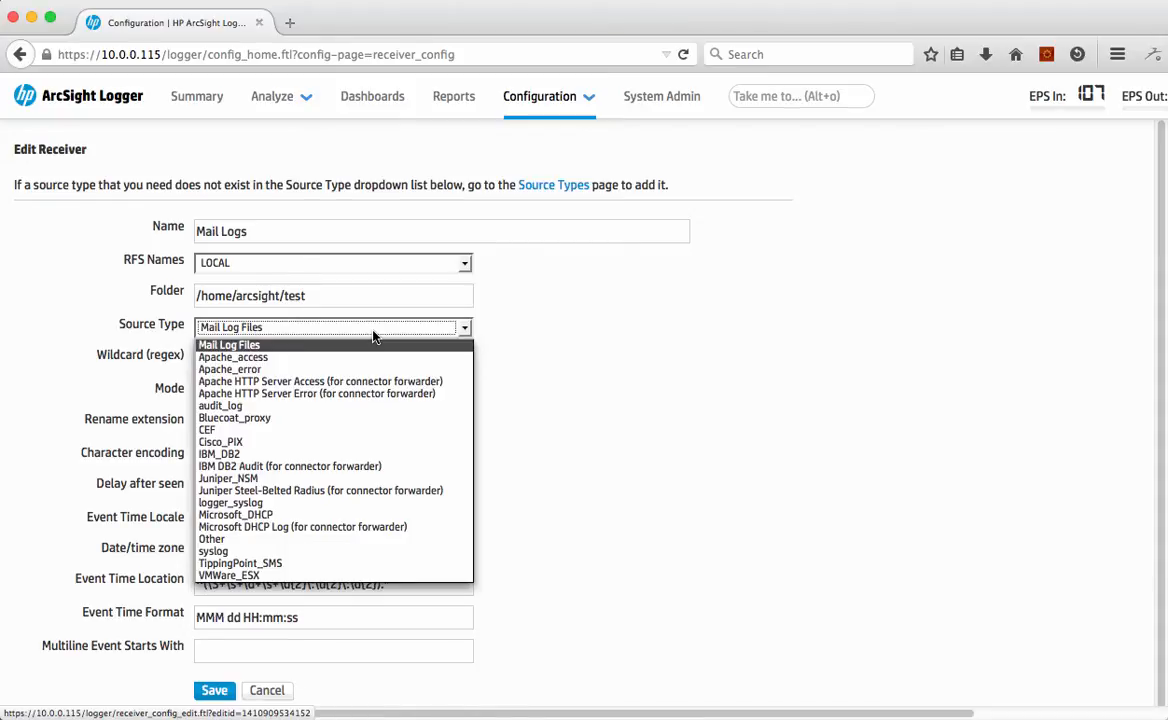
pyautogui.moveTo(341, 539)
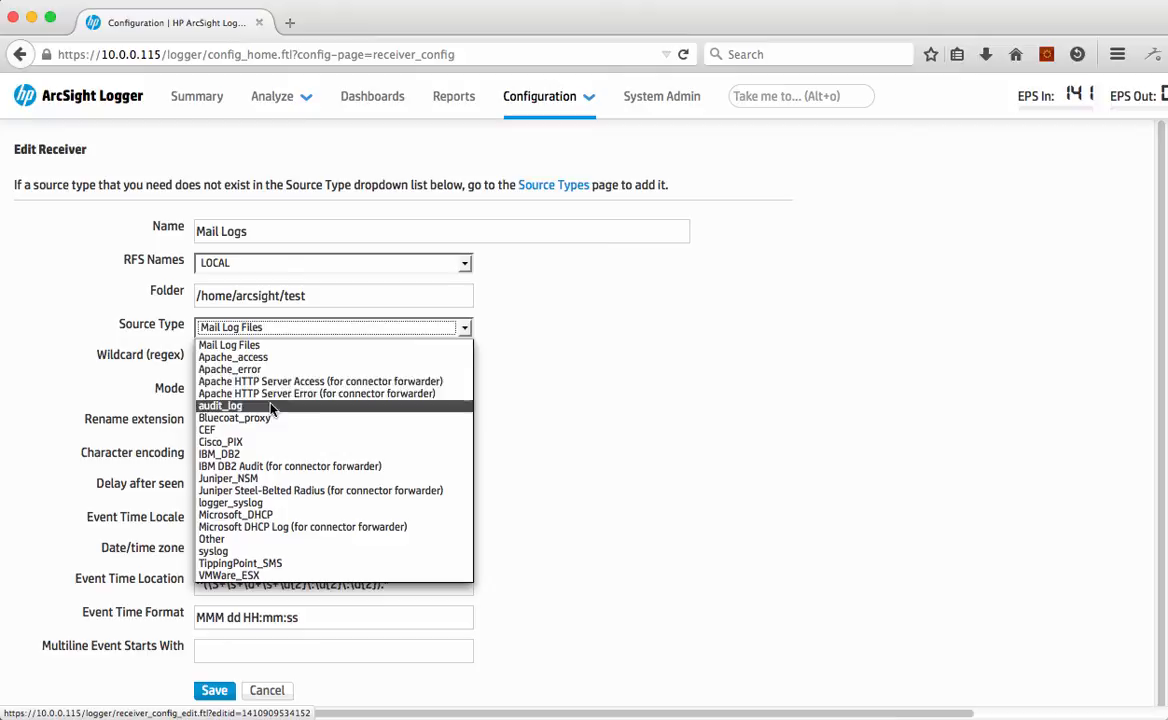
pyautogui.moveTo(280, 381)
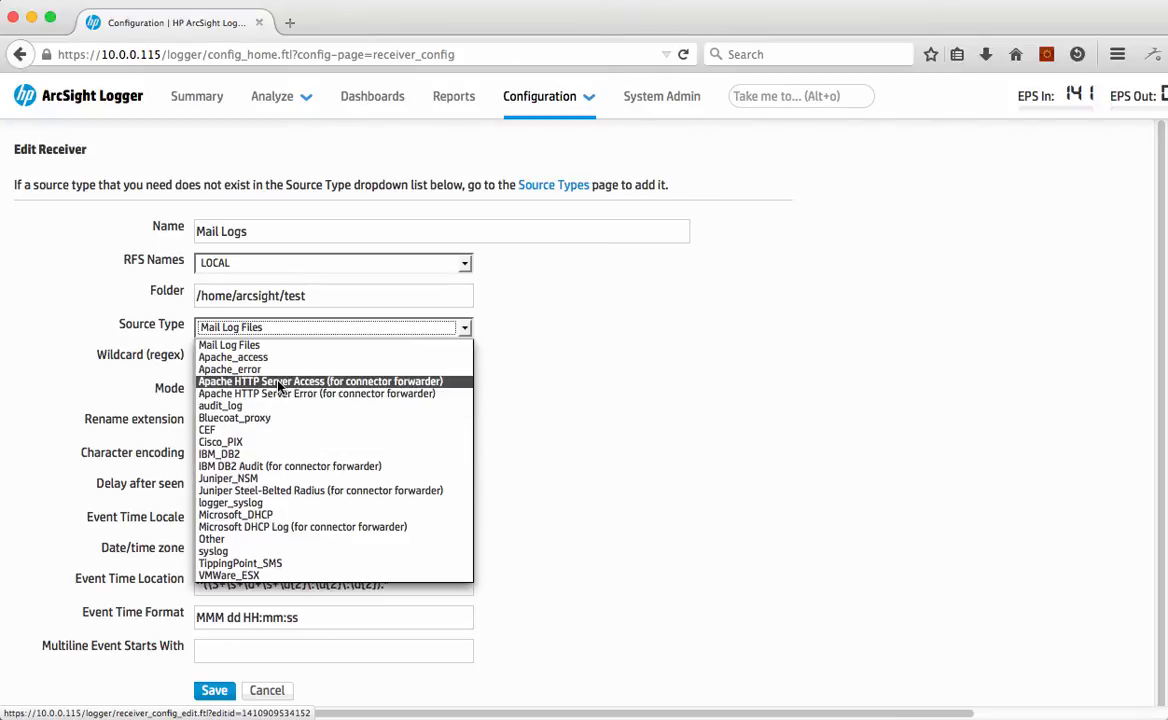
pyautogui.click(229, 344)
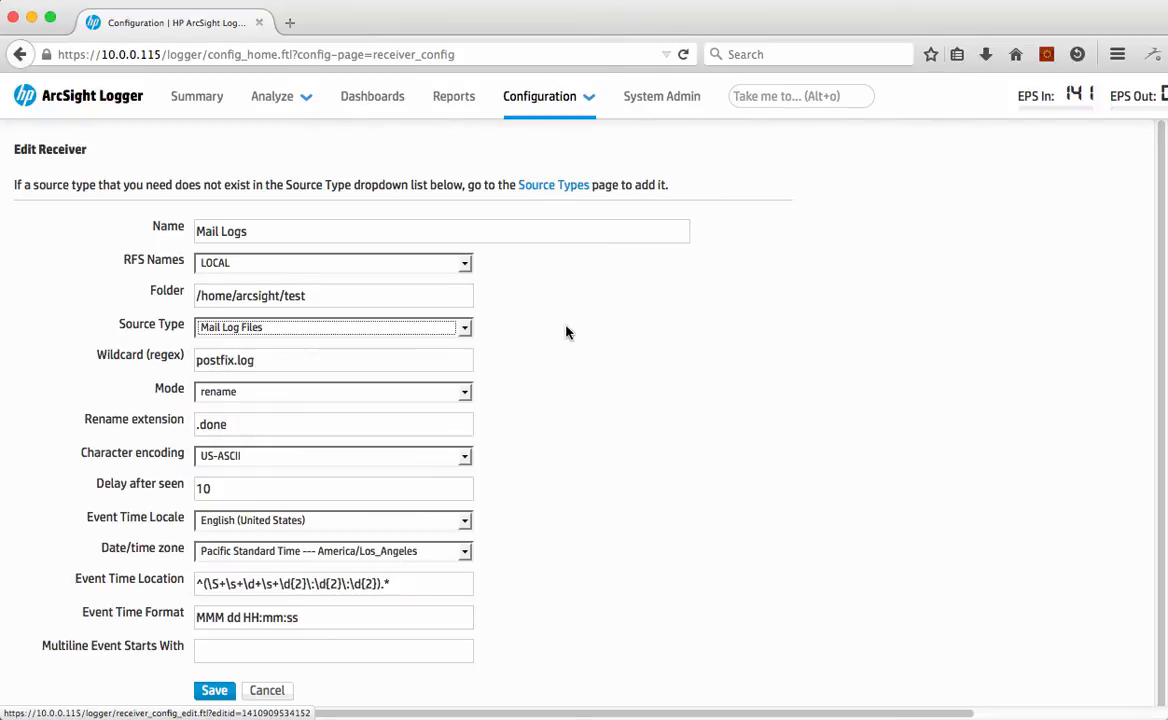
pyautogui.moveTo(505, 358)
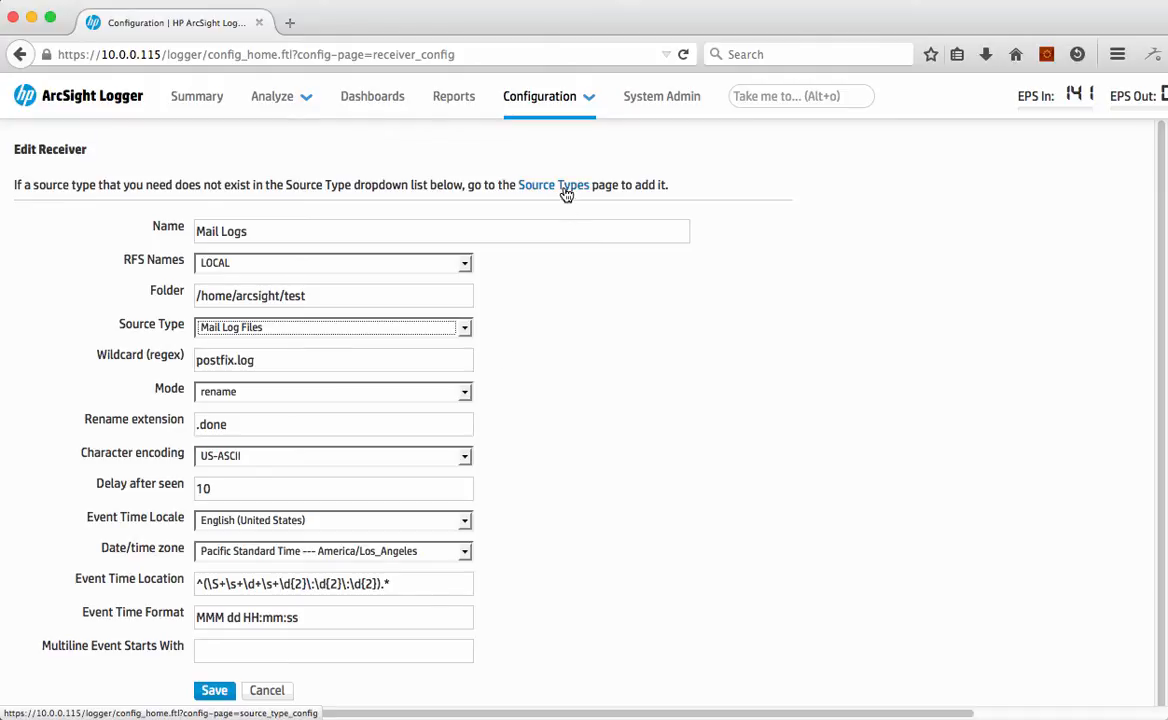
pyautogui.moveTo(583, 346)
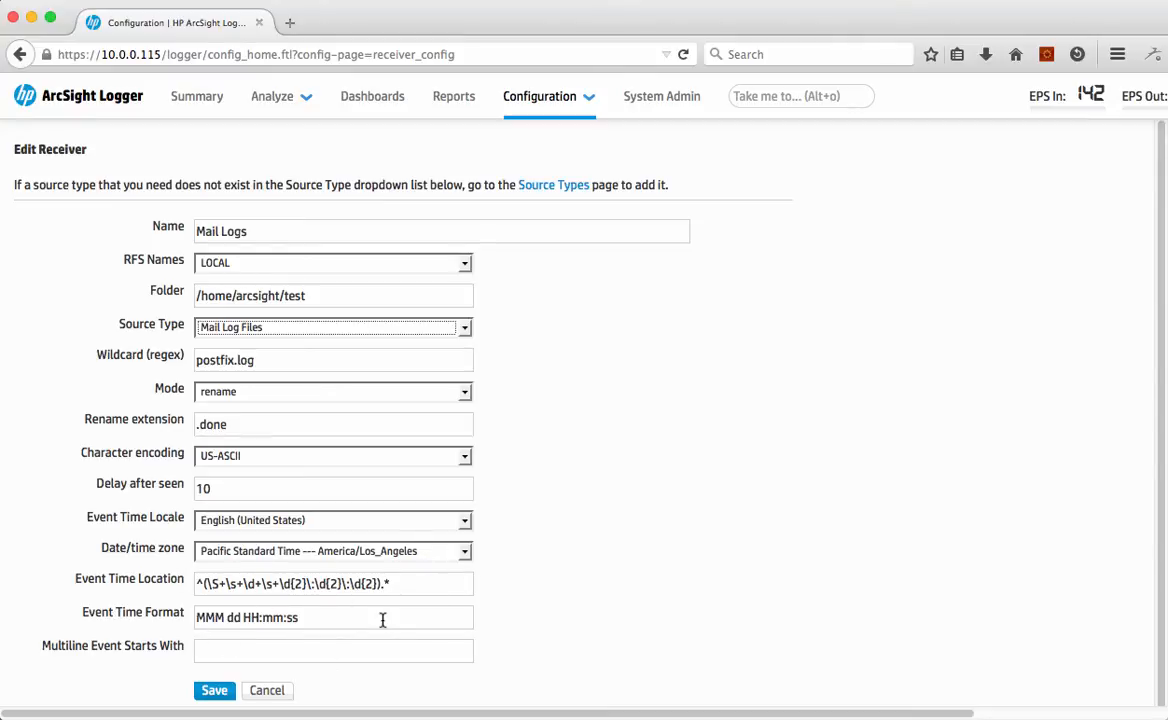
# - Cancel the Mail Logs edit and confirm discarding the changes
pyautogui.click(267, 690)
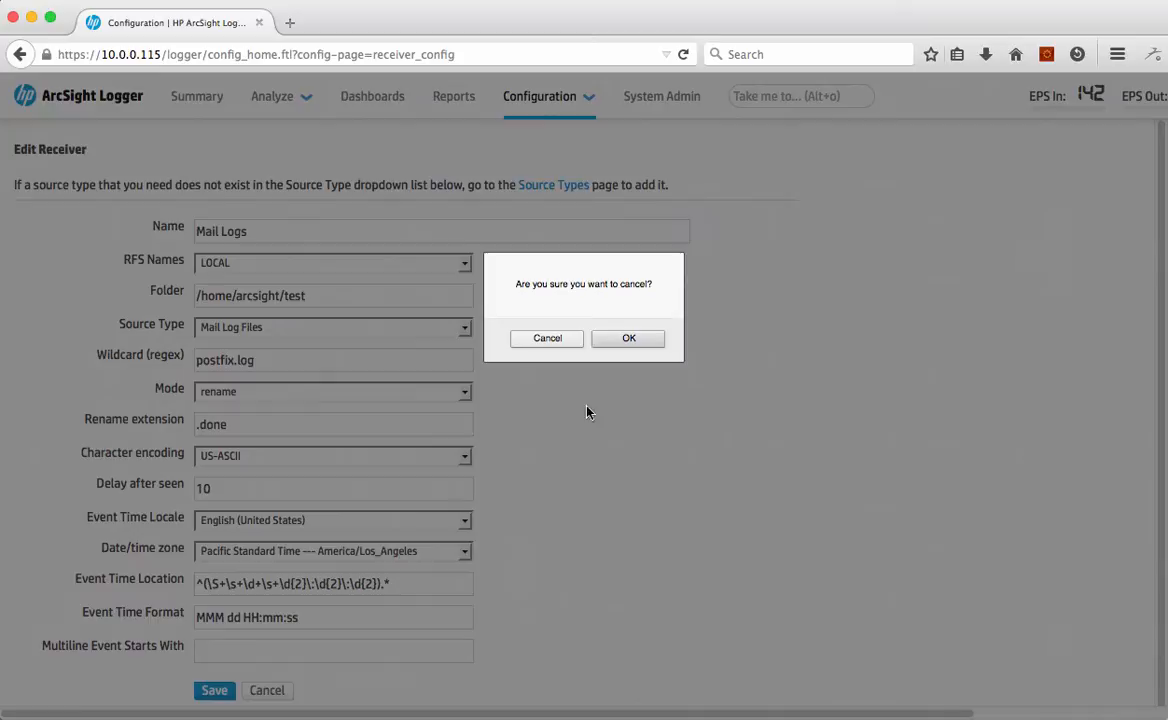
pyautogui.click(629, 338)
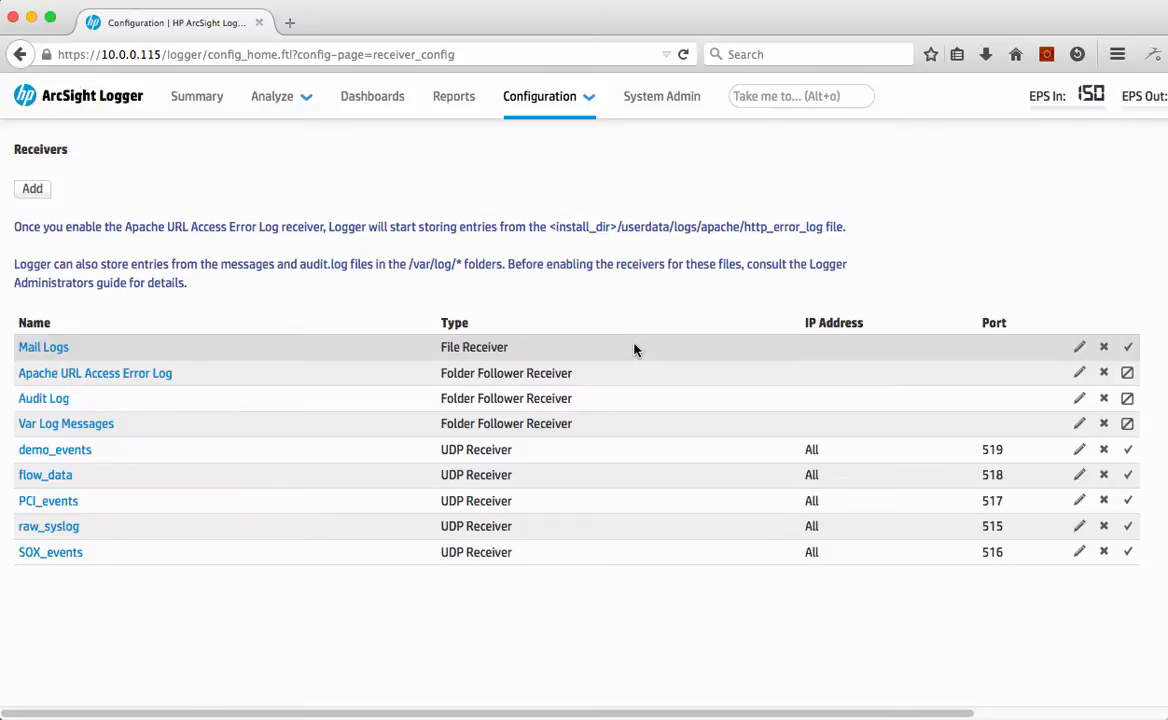
# - Open Configuration > Data > Parsers to view the Mail_Log_Files parser
pyautogui.click(539, 96)
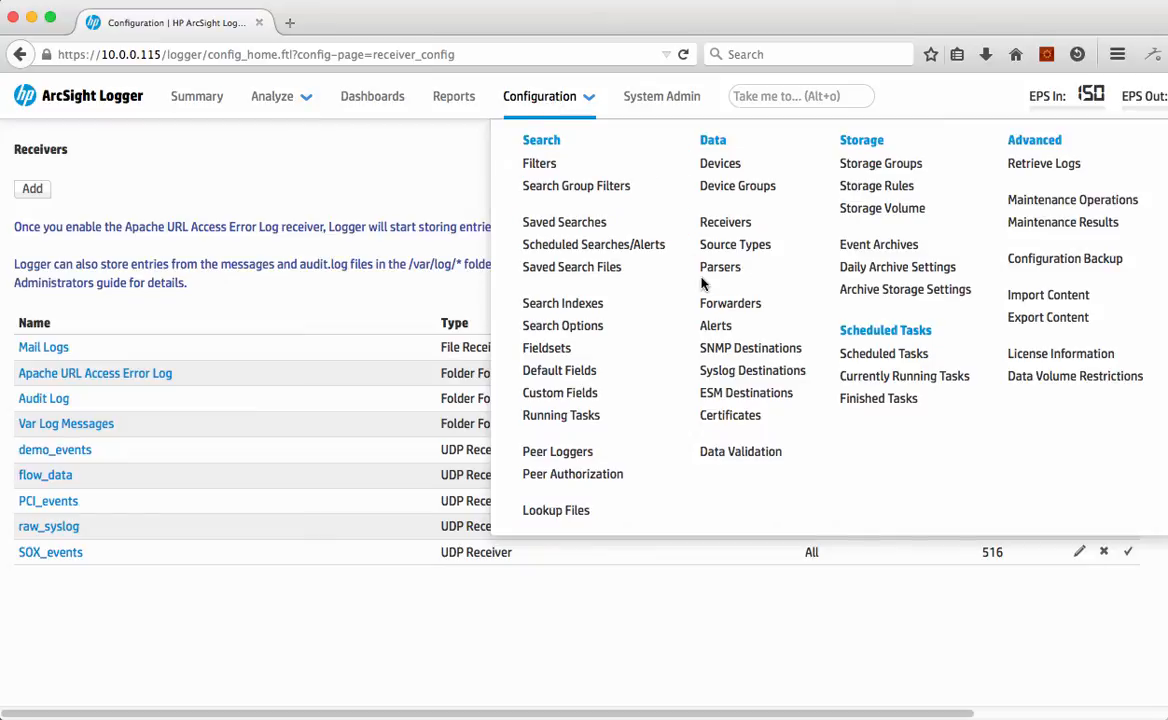
pyautogui.click(720, 267)
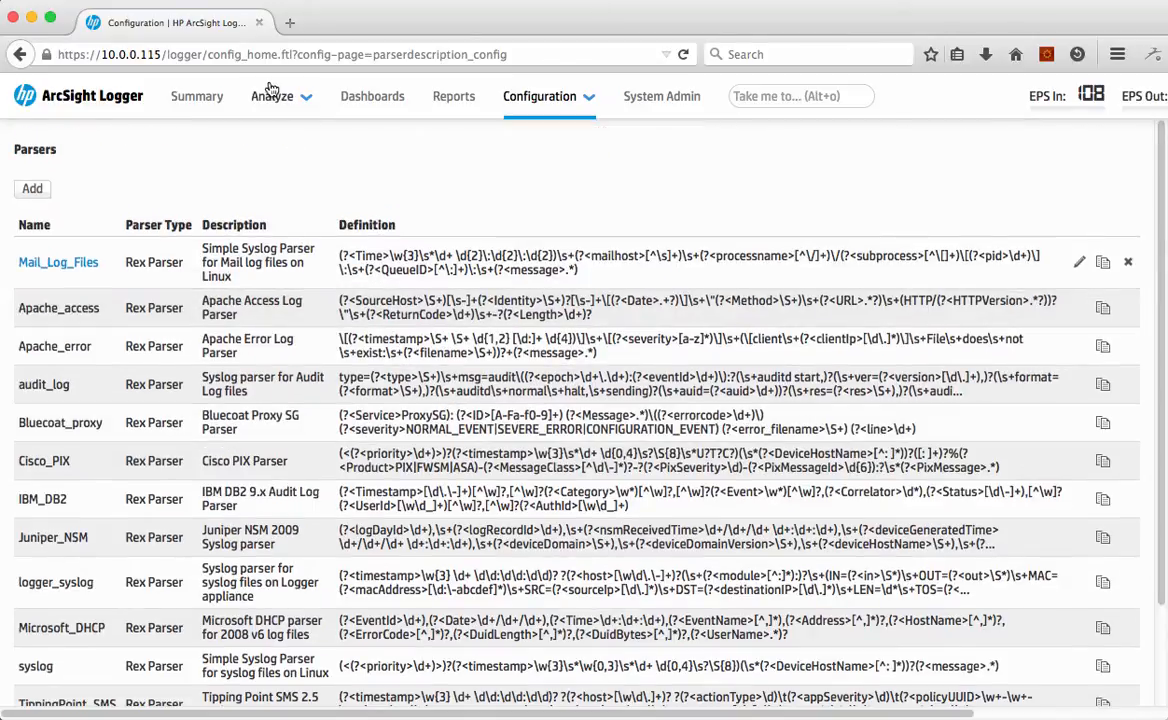
# - Open Analyze > Search with an empty query
pyautogui.click(272, 96)
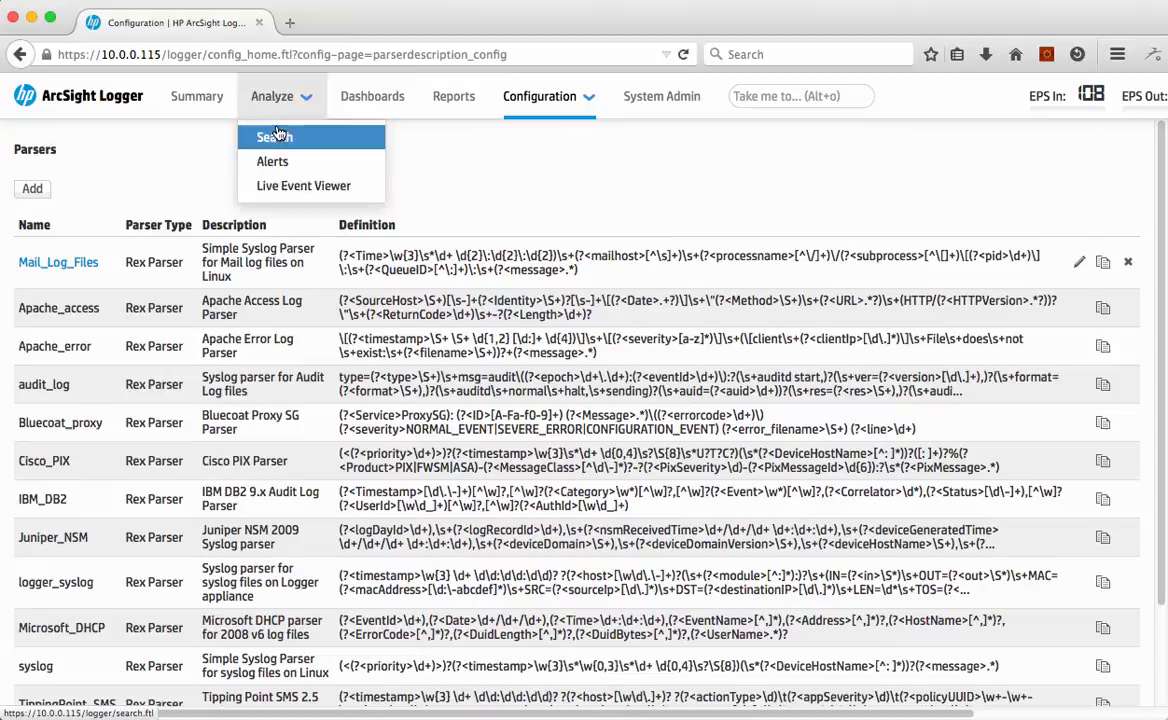
pyautogui.click(273, 136)
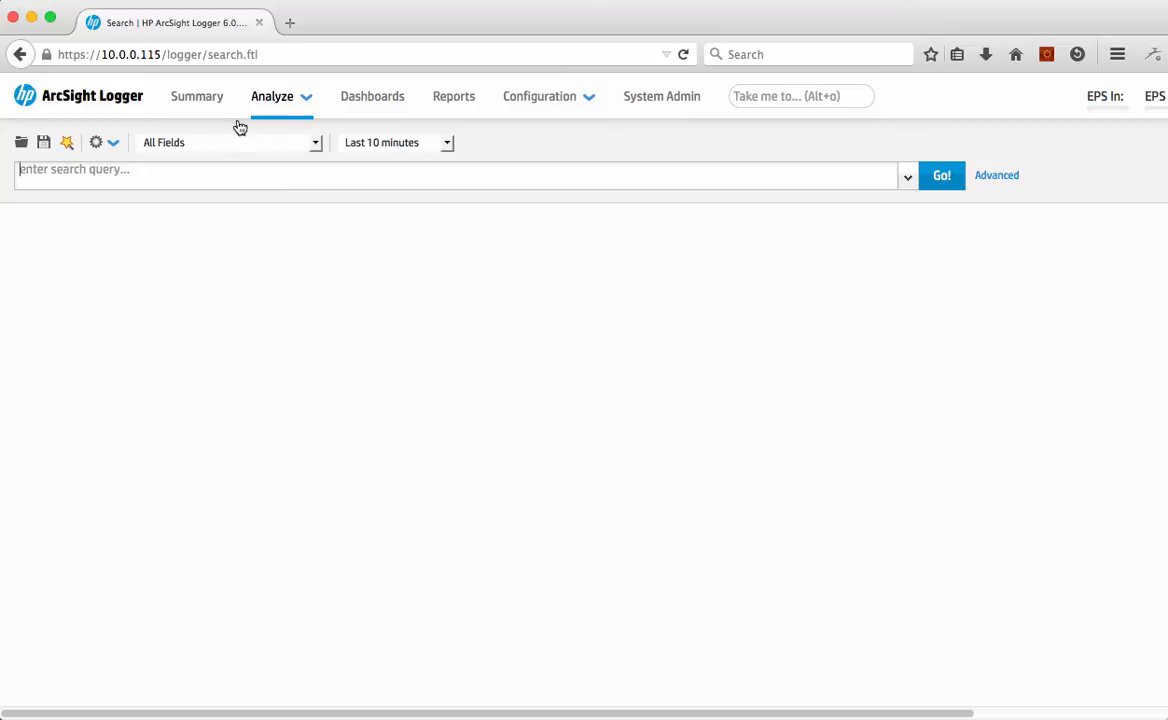
# - Open the Summary page showing per-receiver counts including Mail Logs
pyautogui.click(196, 96)
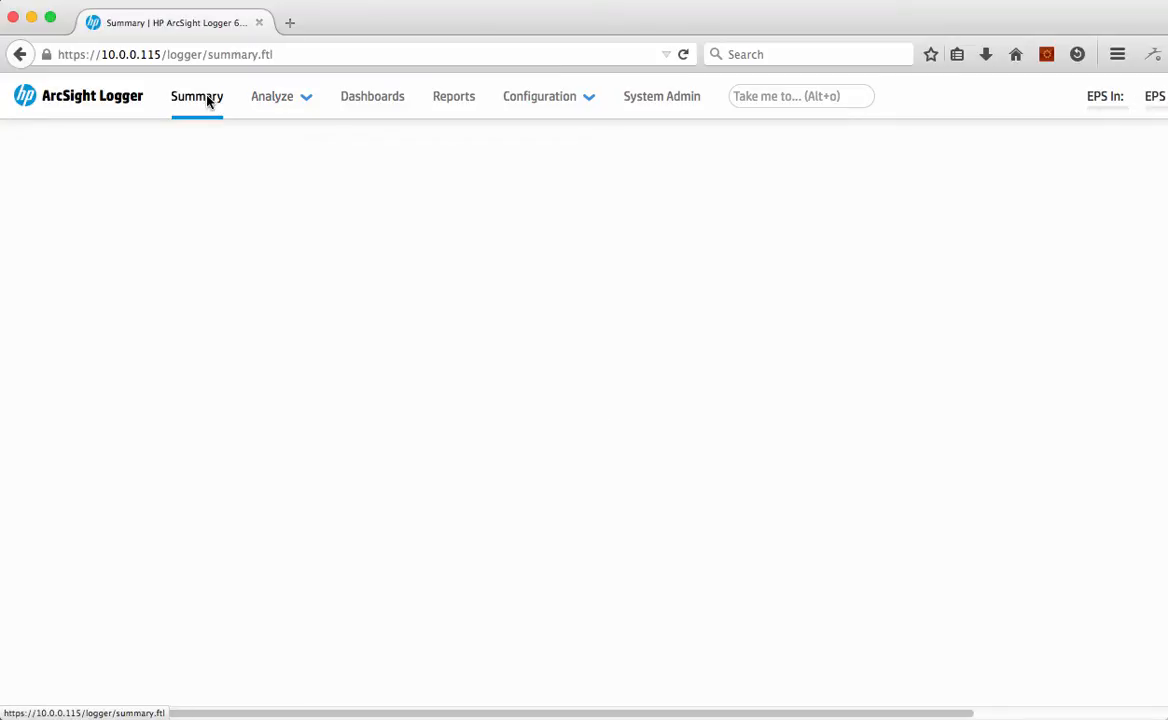
pyautogui.click(196, 96)
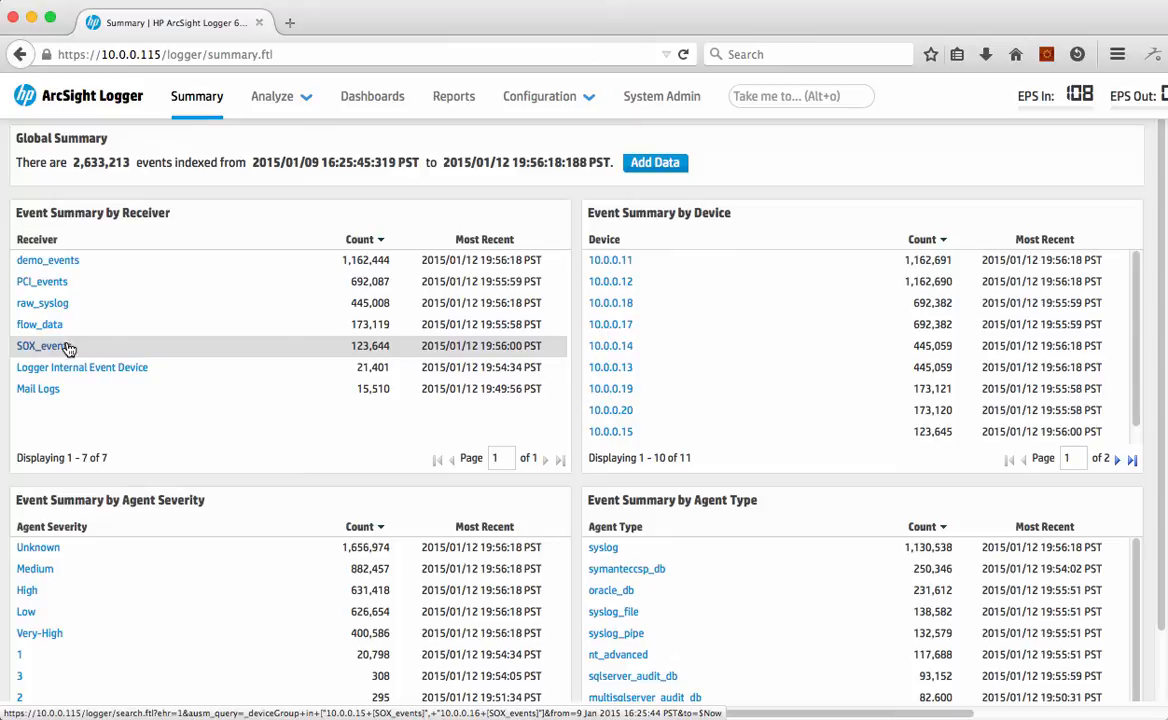
pyautogui.moveTo(38, 388)
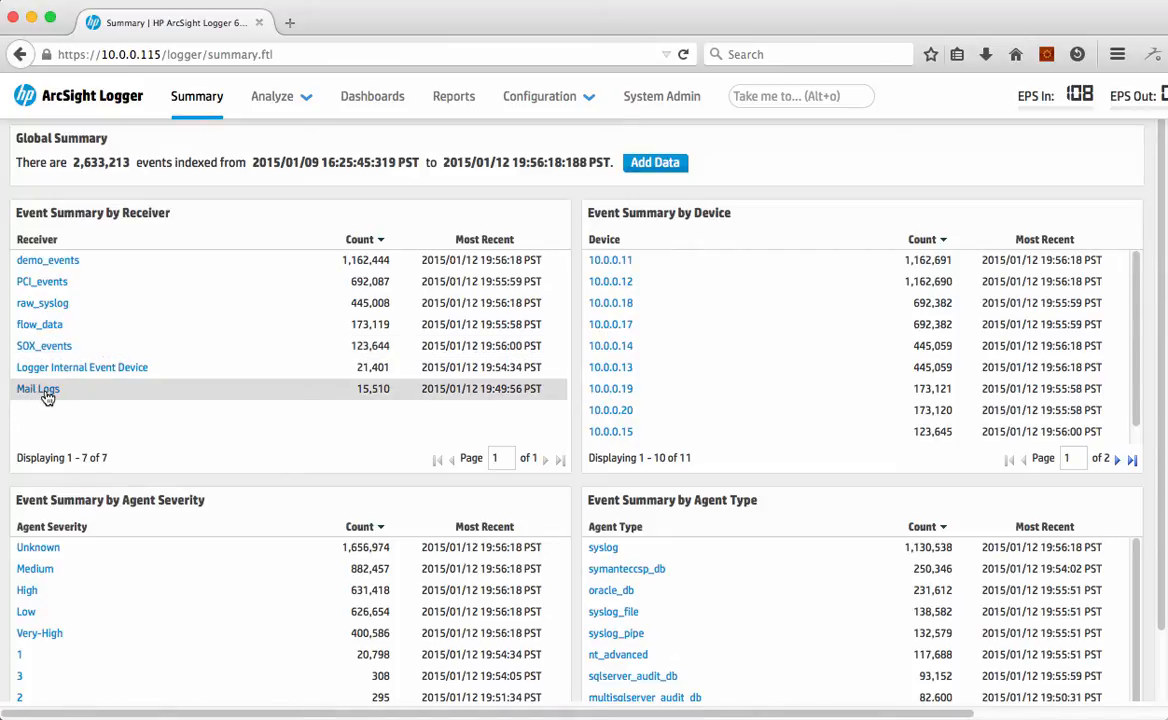
pyautogui.moveTo(38, 389)
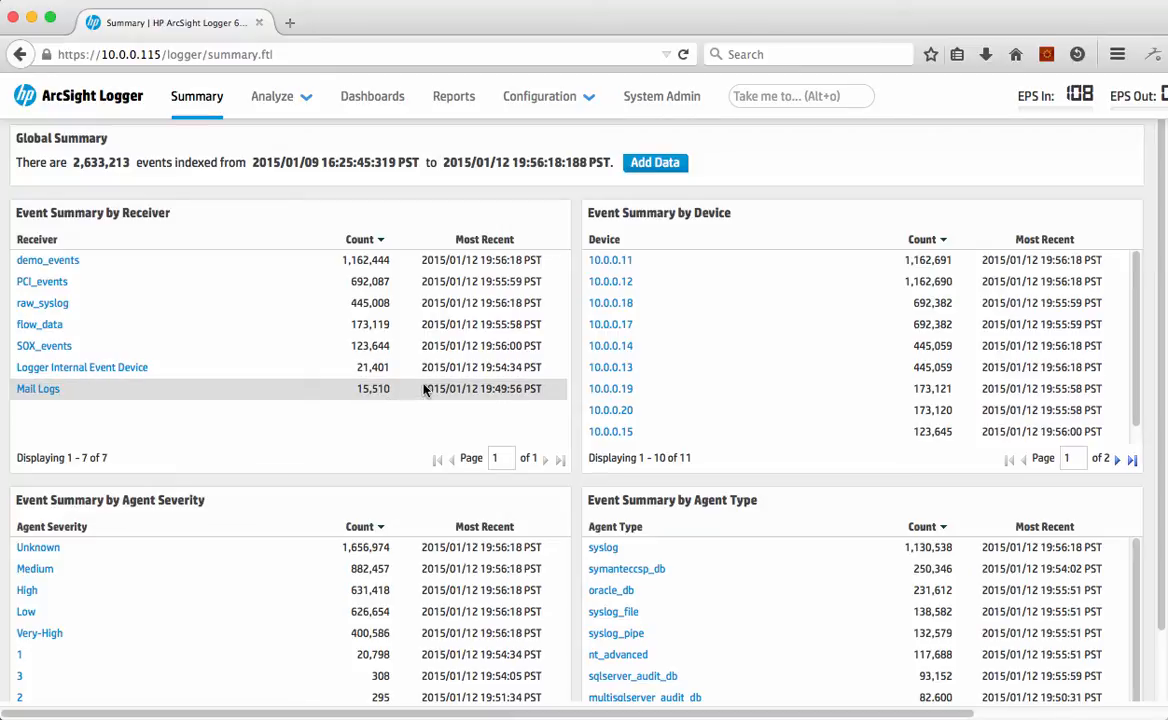
pyautogui.moveTo(38, 388)
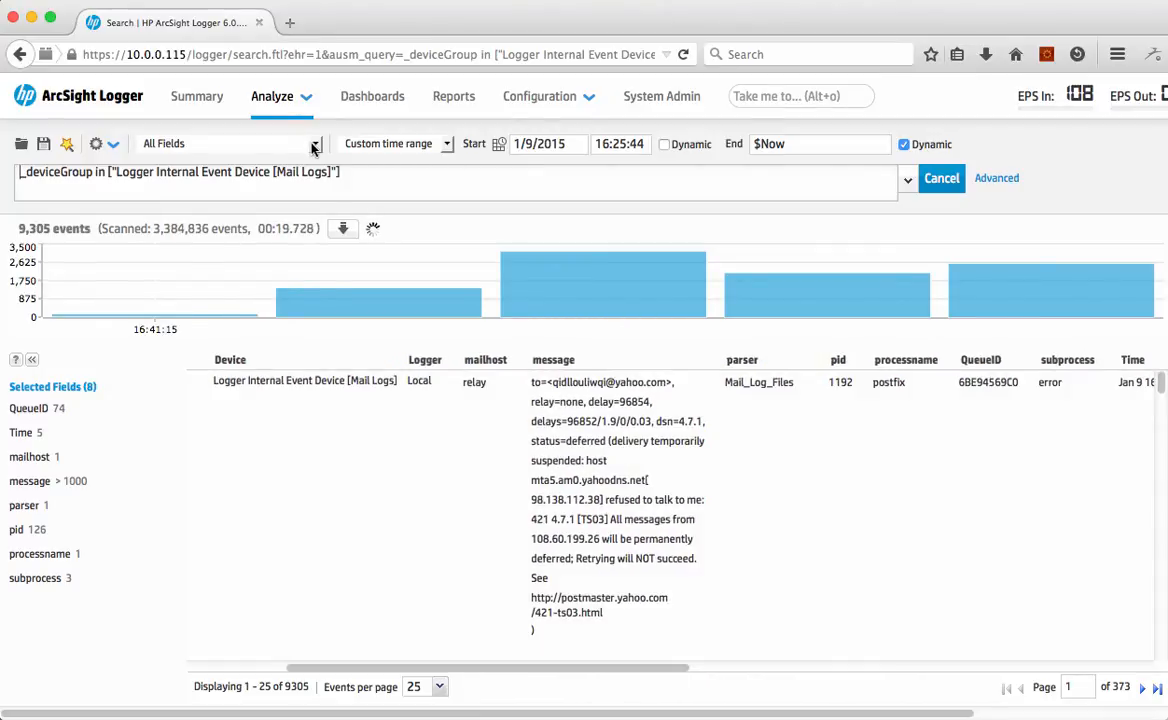
# - Switch the Mail Logs results to the Mail shared fieldset, showing 15,510 events
pyautogui.click(315, 143)
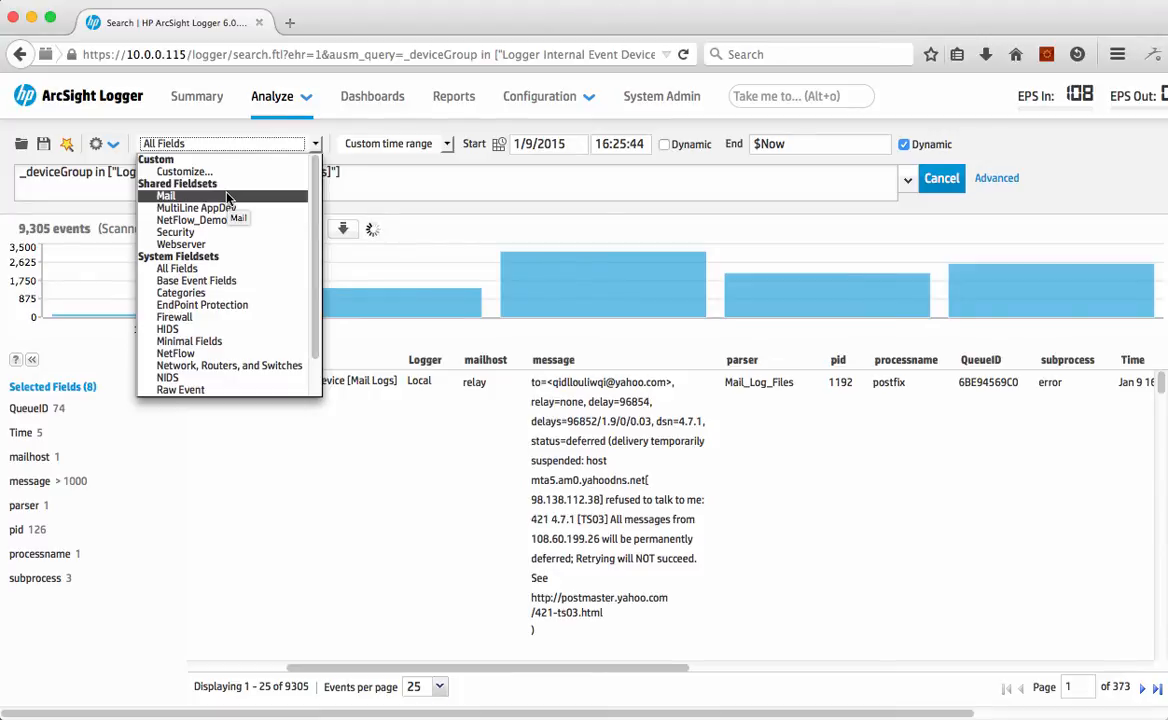
pyautogui.click(166, 195)
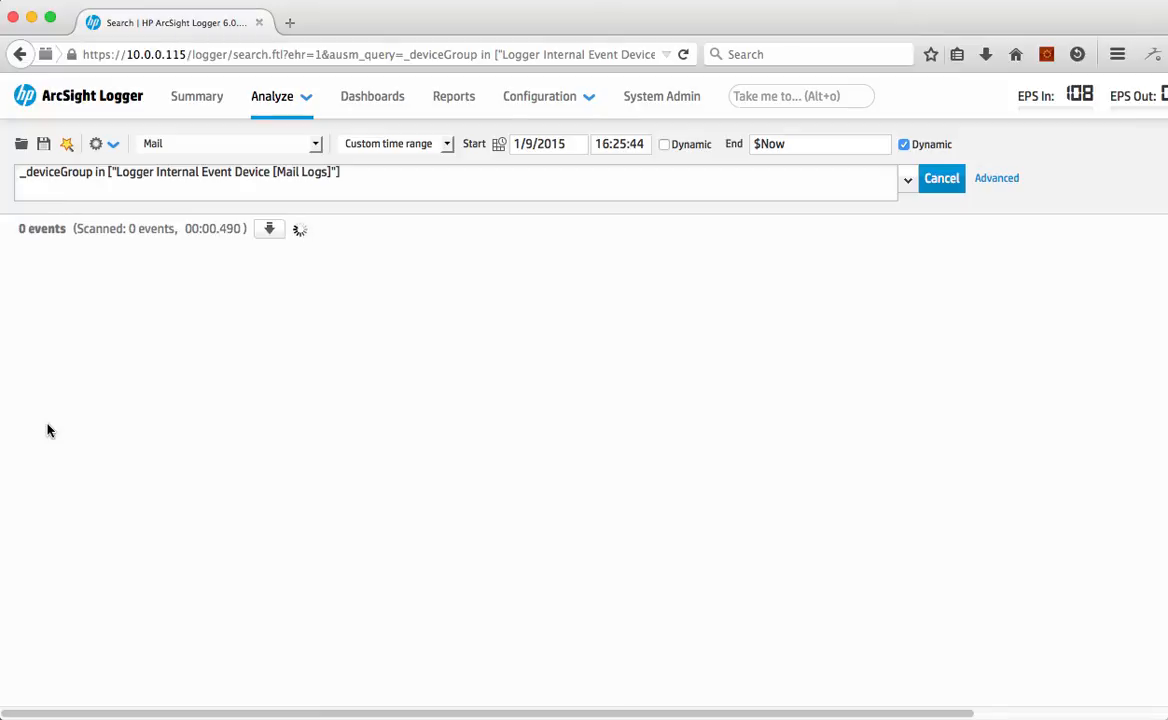
pyautogui.click(906, 178)
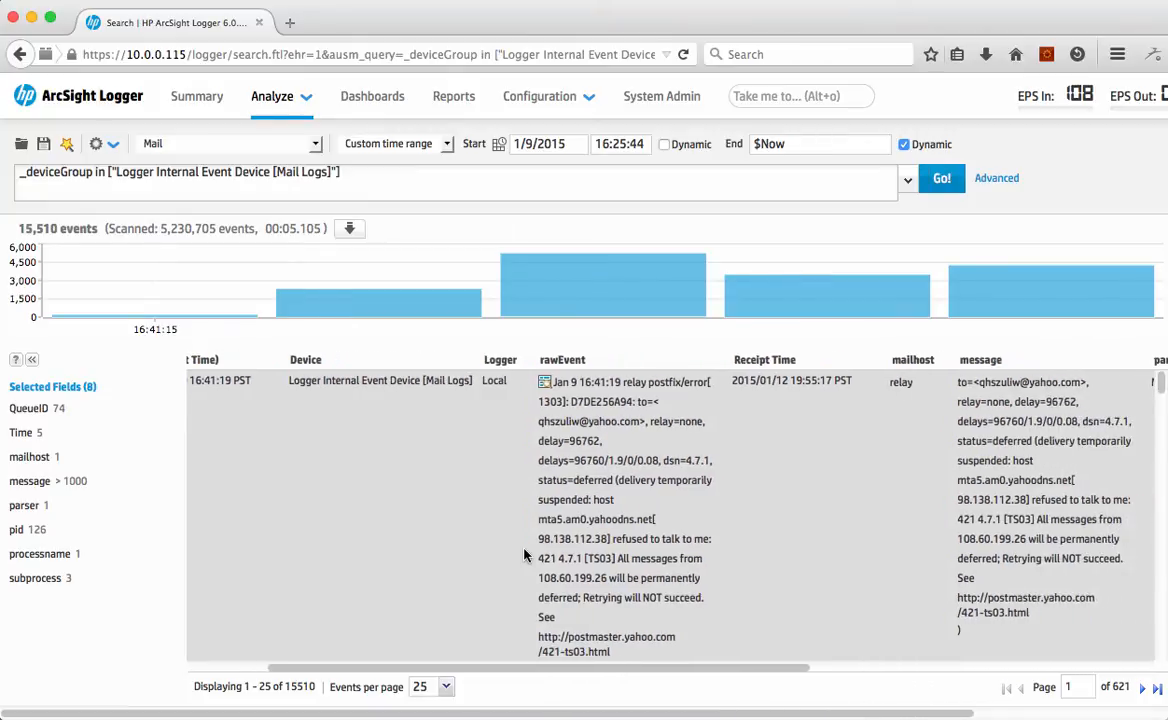
pyautogui.hscroll(3)
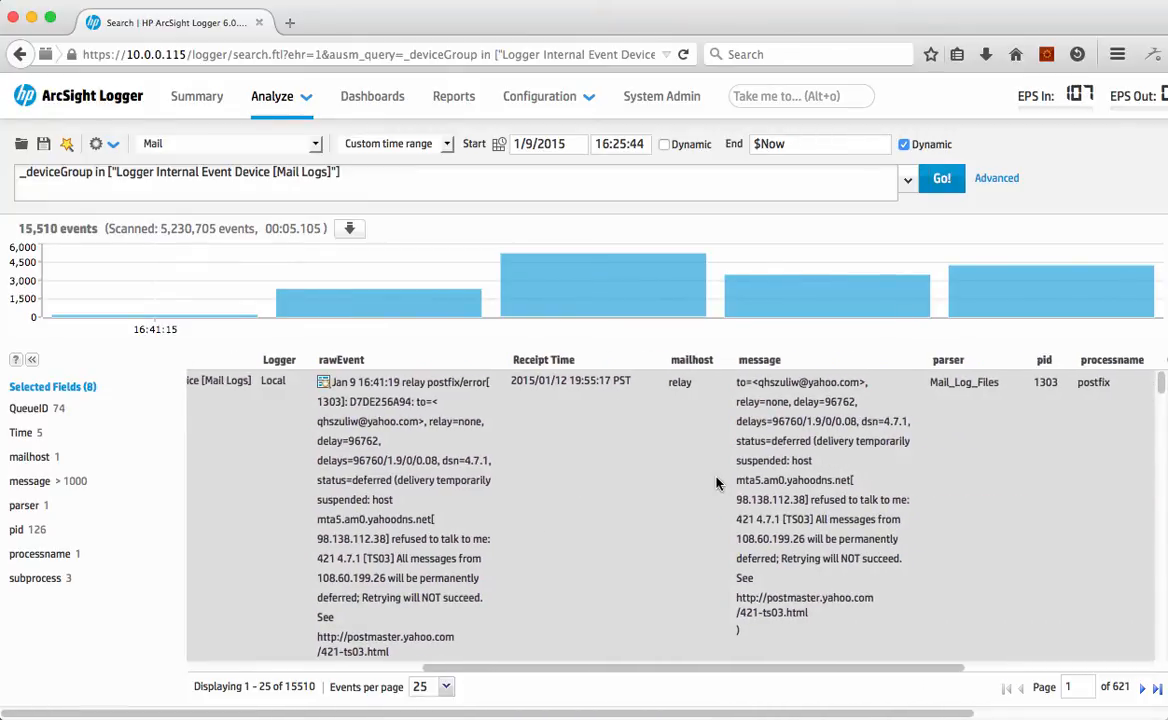
pyautogui.hscroll(3)
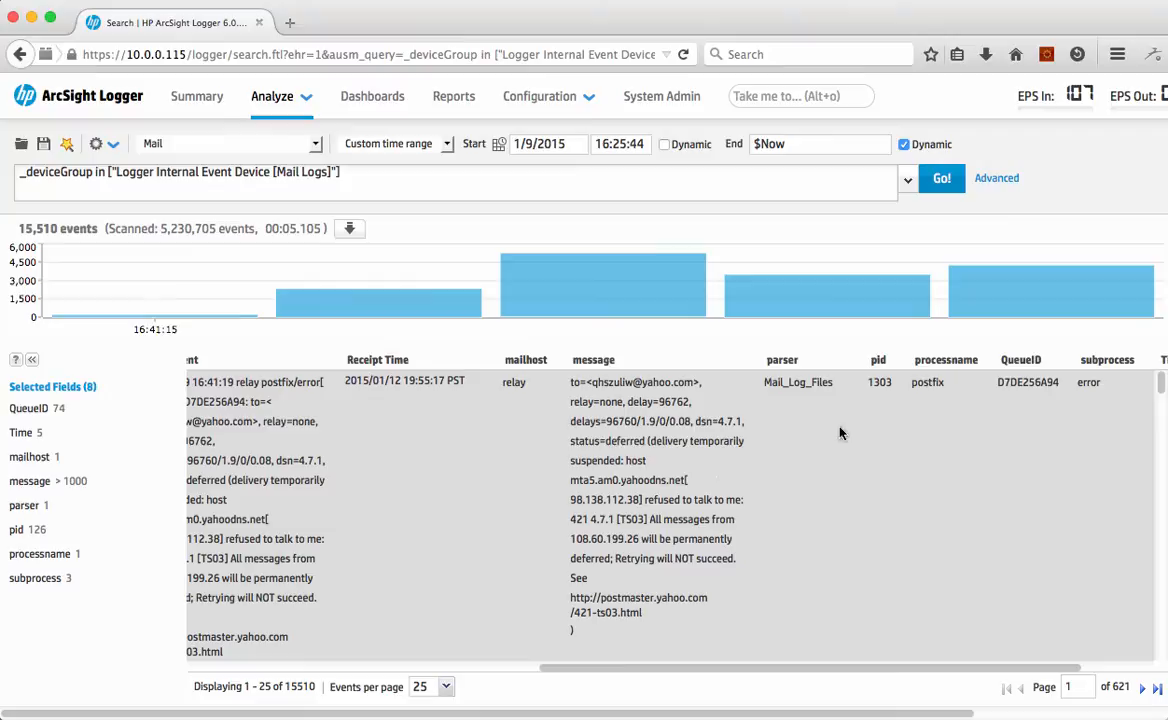
pyautogui.moveTo(998, 434)
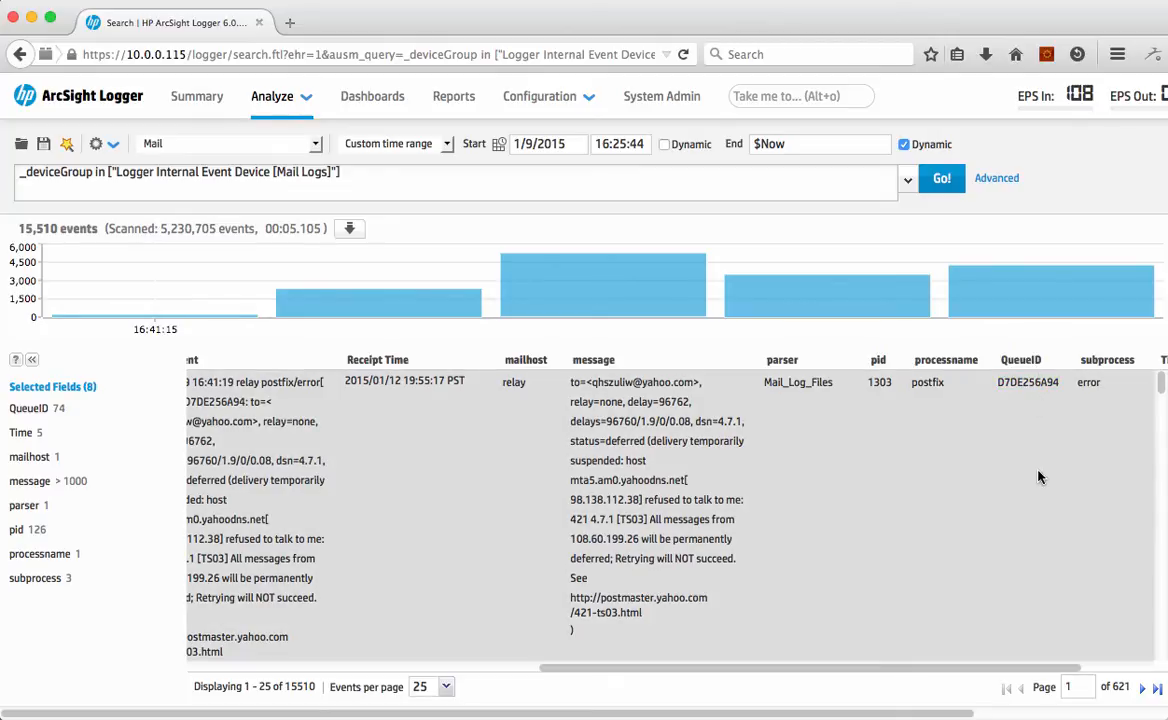
pyautogui.scroll(-3)
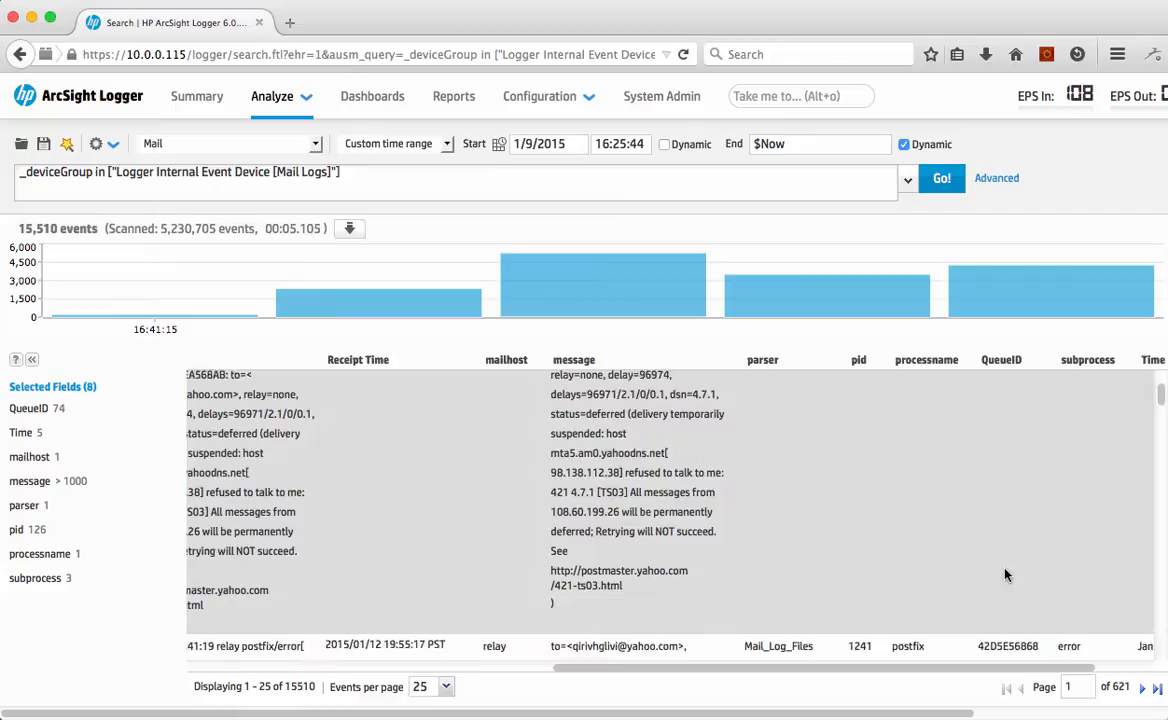
pyautogui.scroll(-3)
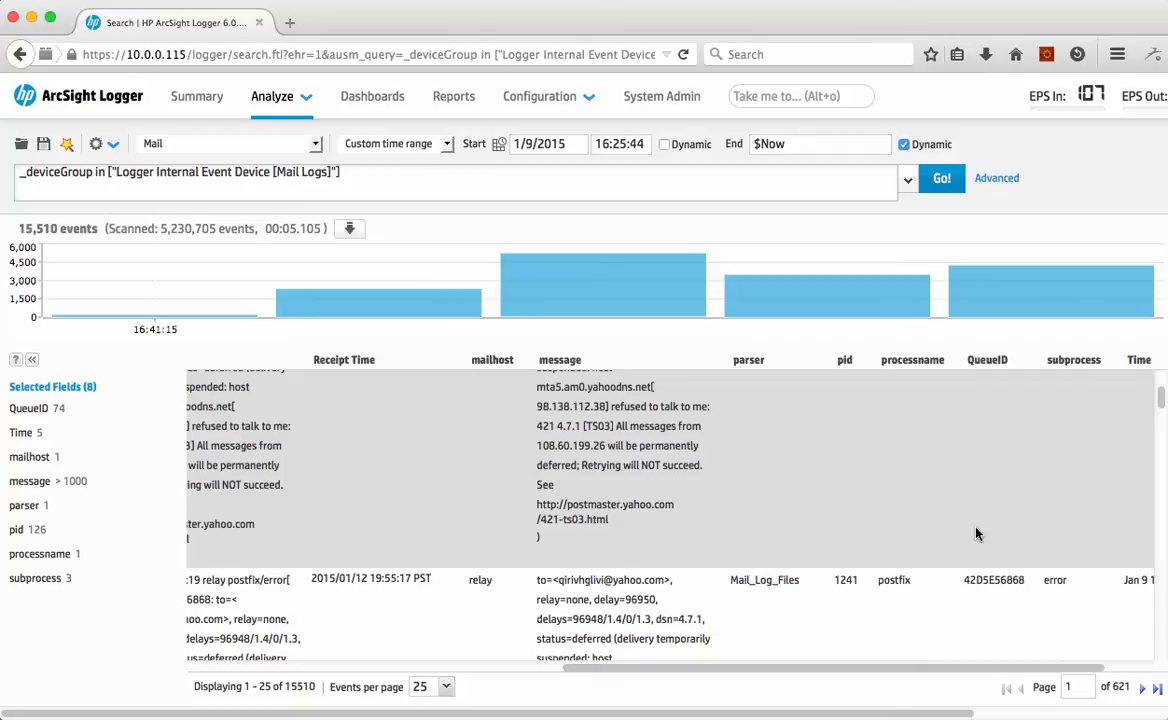
pyautogui.moveTo(970, 528)
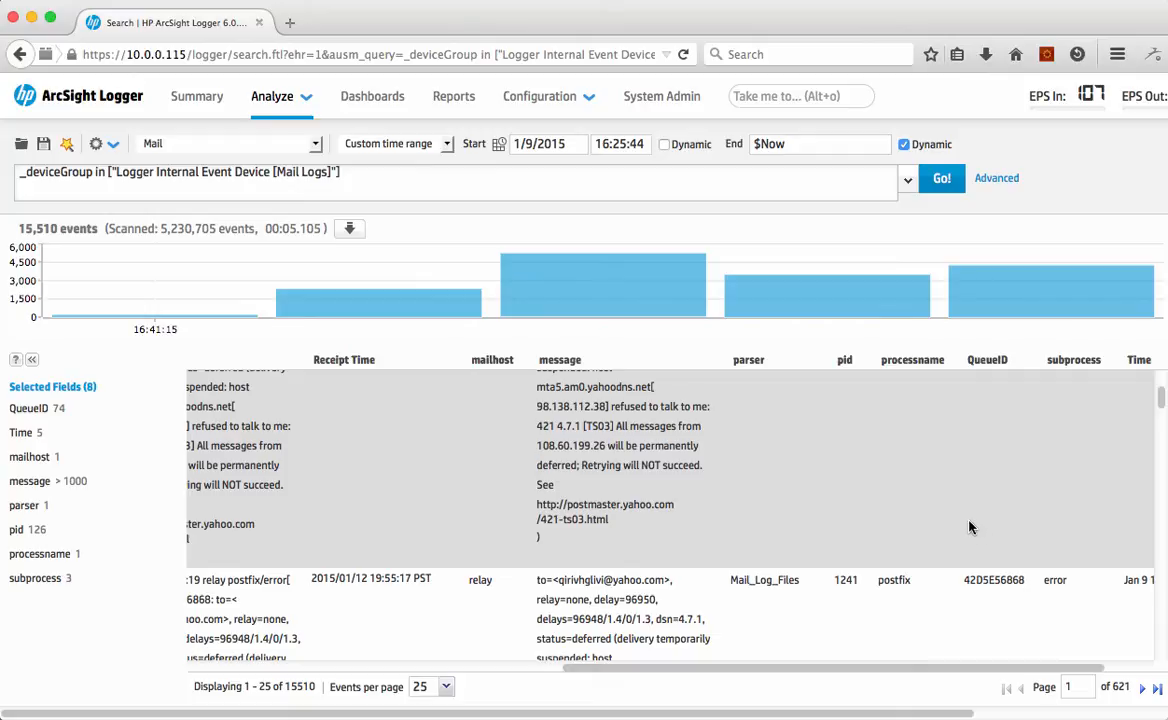
pyautogui.moveTo(858, 503)
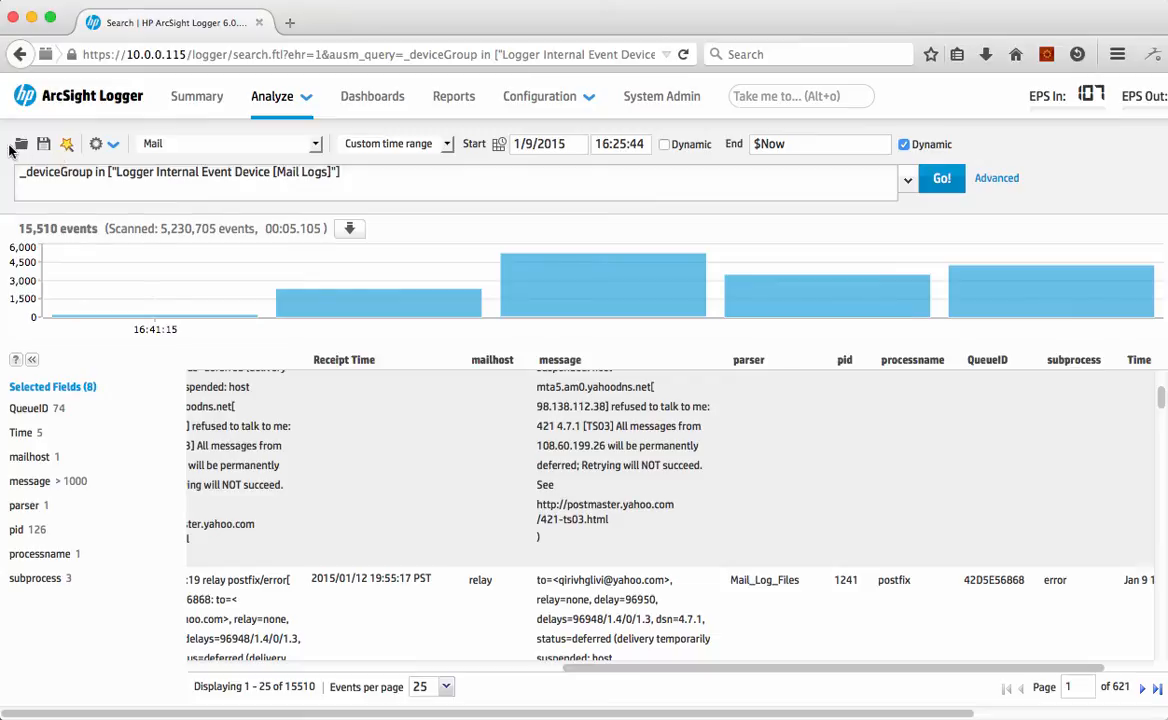
# - Load the saved Mail Queue Transactions filter to group mail events by QueueID
pyautogui.click(21, 143)
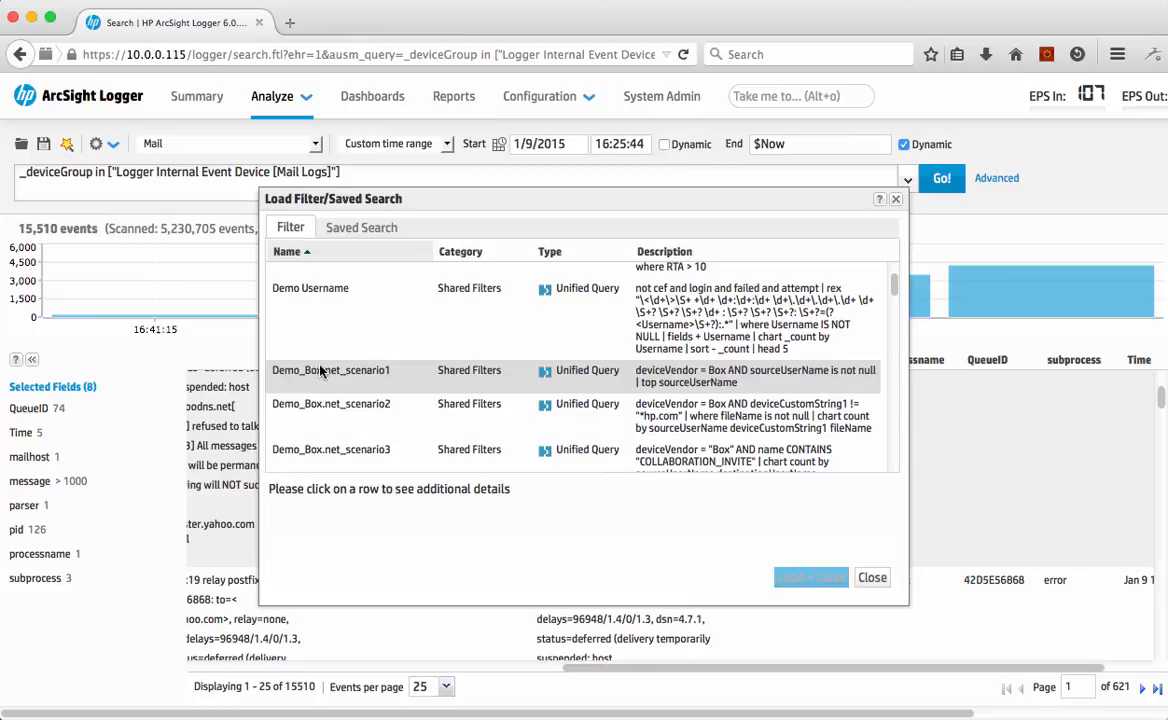
pyautogui.scroll(-3)
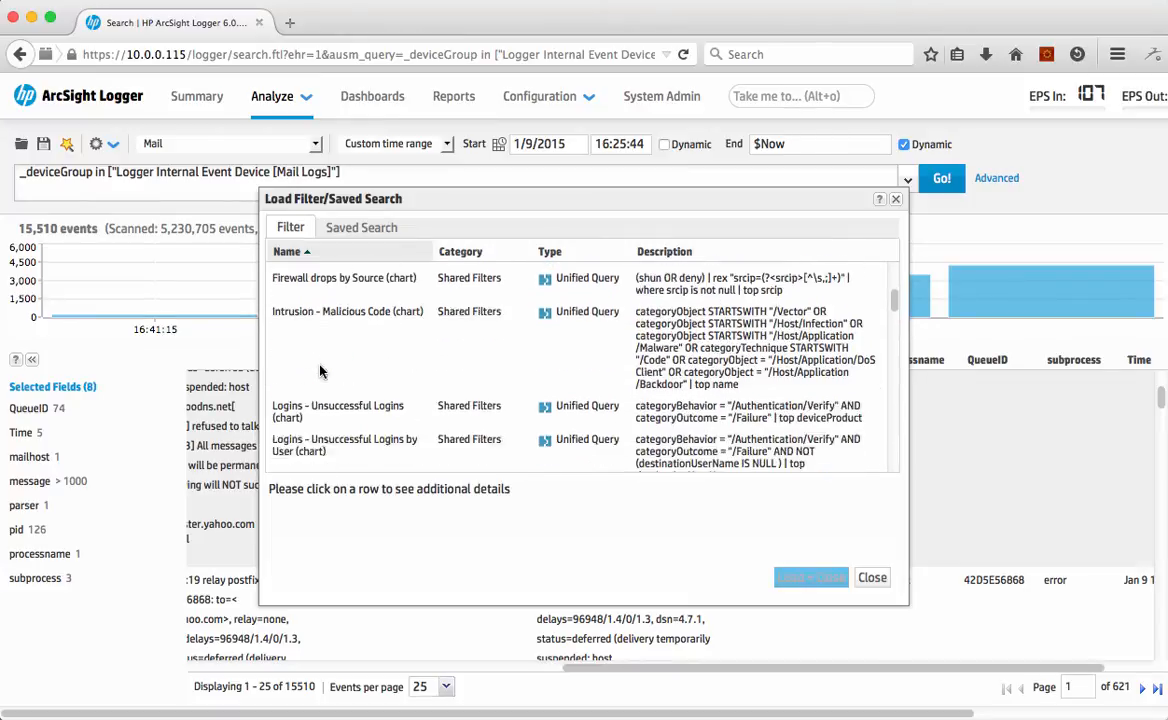
pyautogui.scroll(-3)
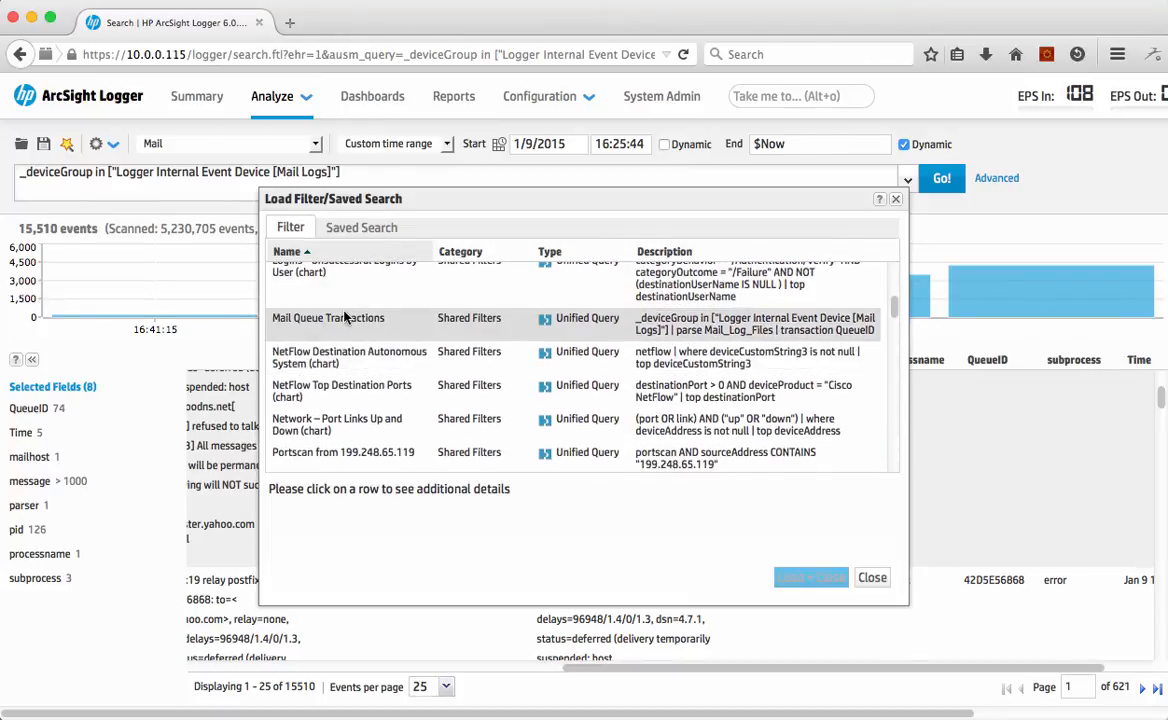
pyautogui.click(328, 318)
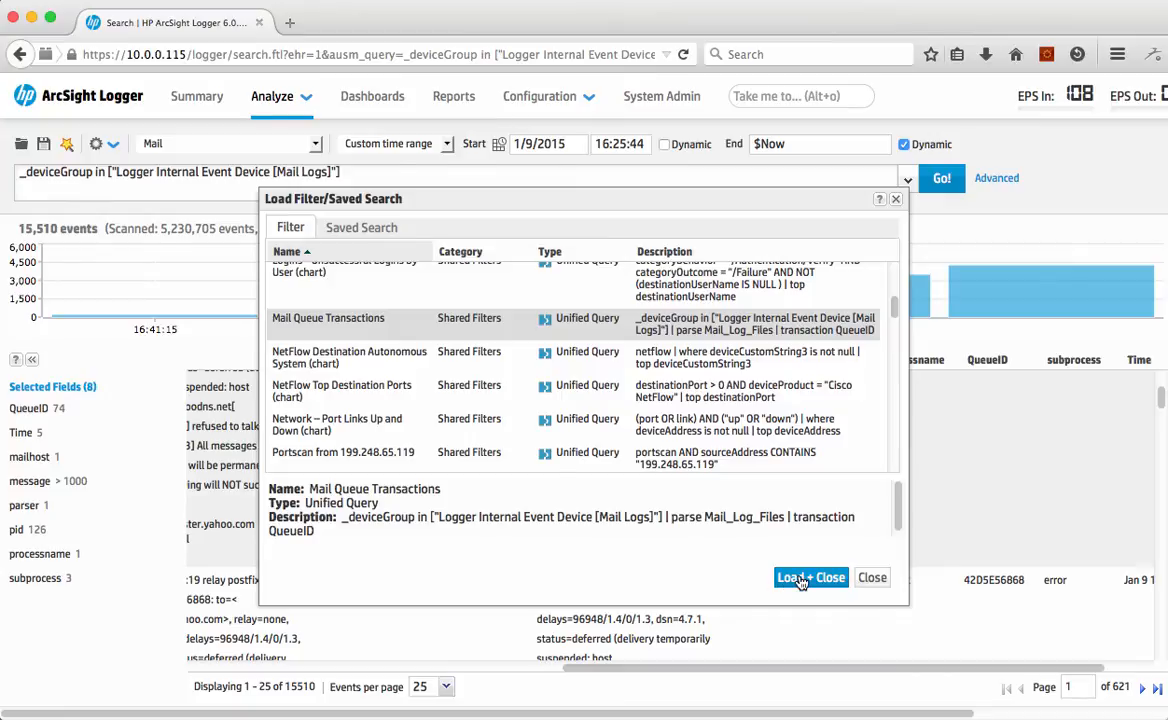
pyautogui.click(810, 577)
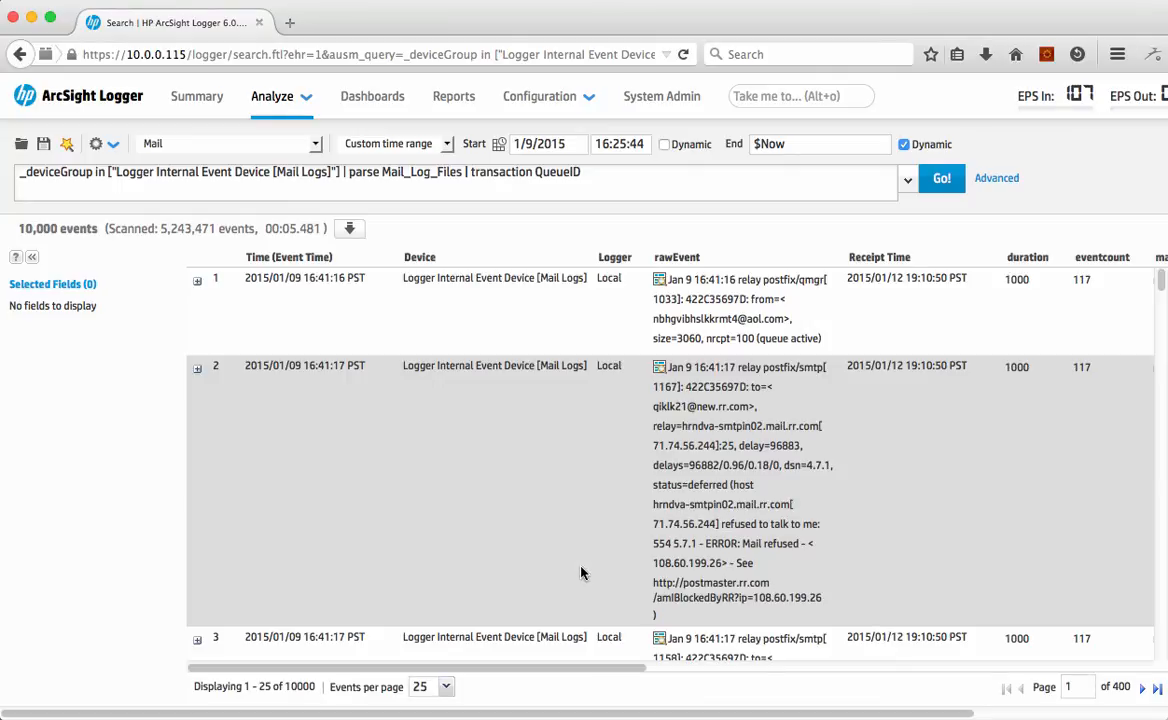
pyautogui.moveTo(133, 267)
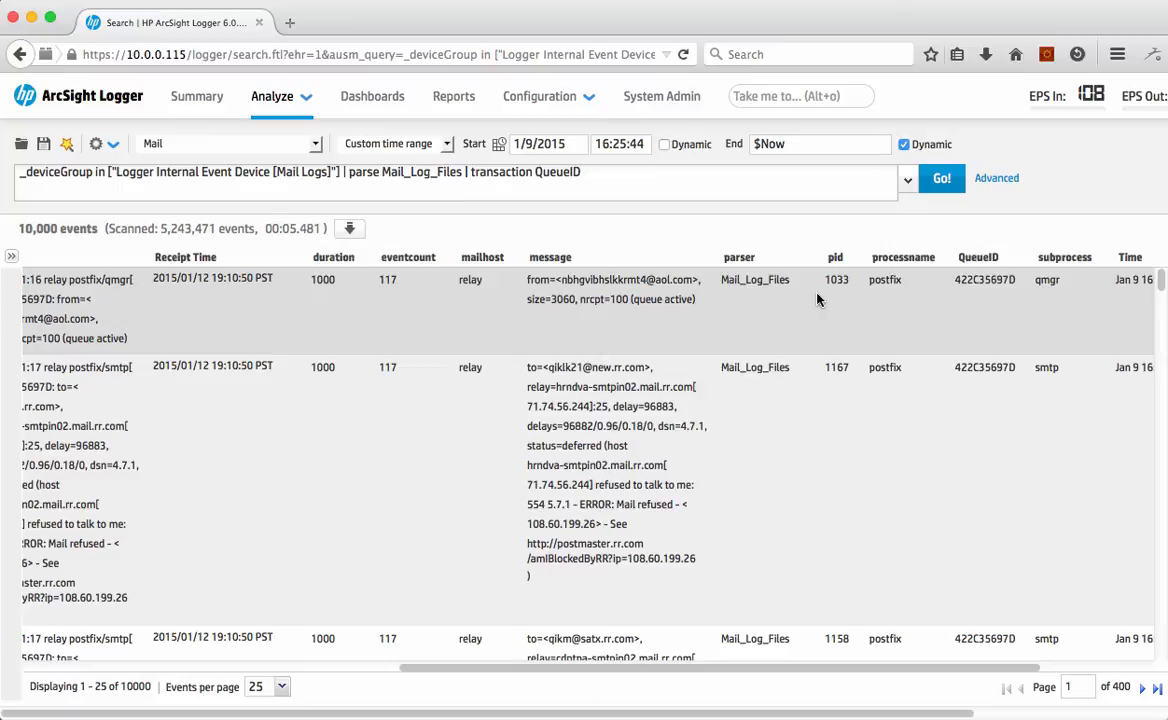
pyautogui.moveTo(850, 314)
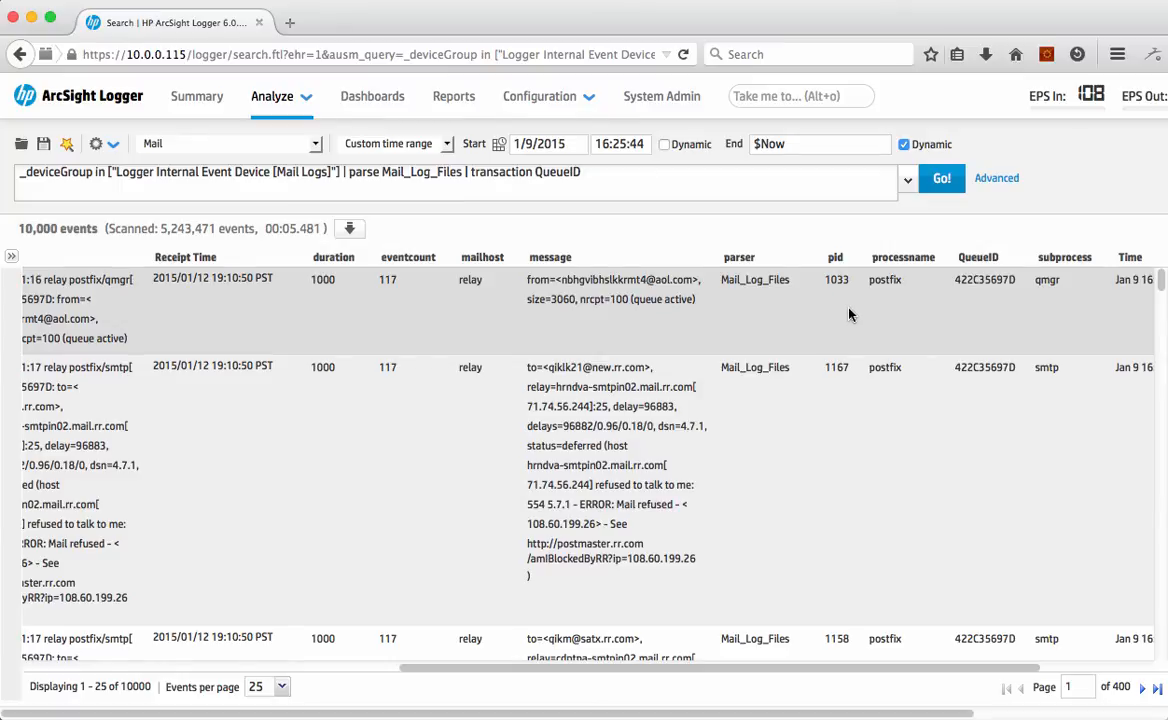
pyautogui.moveTo(980, 307)
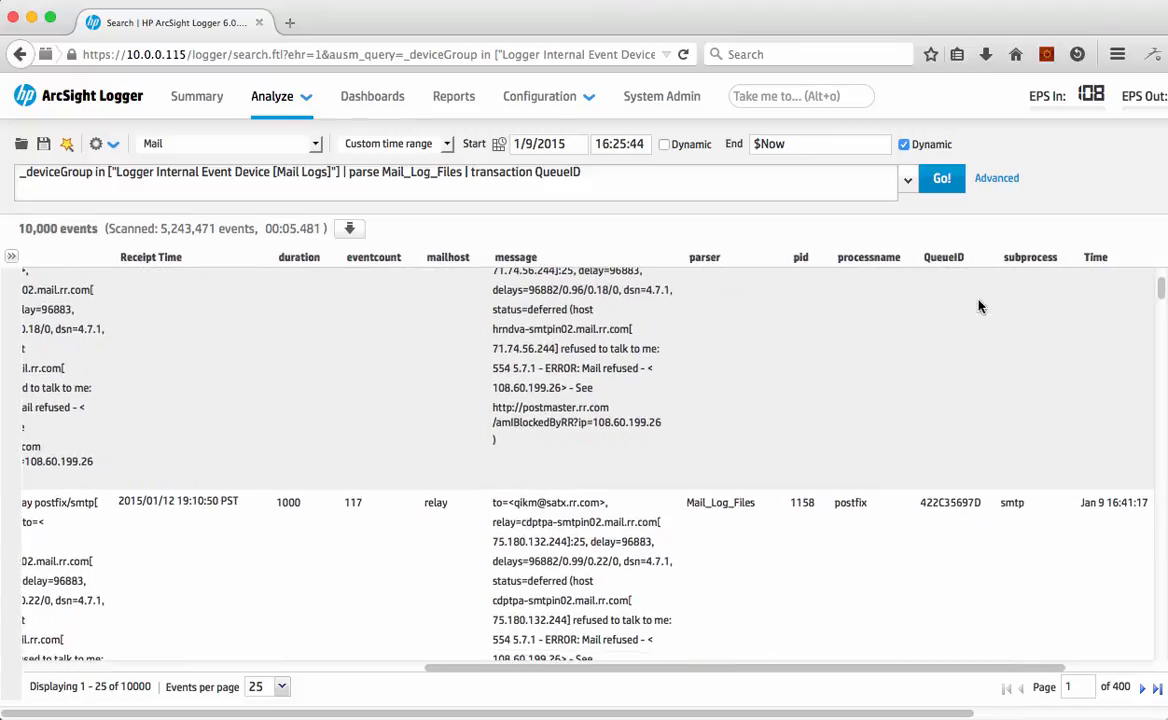
# - Review QueueID 422C35697D transaction results, highlighting the dsn=4.7.1 status in a message
pyautogui.scroll(-3)
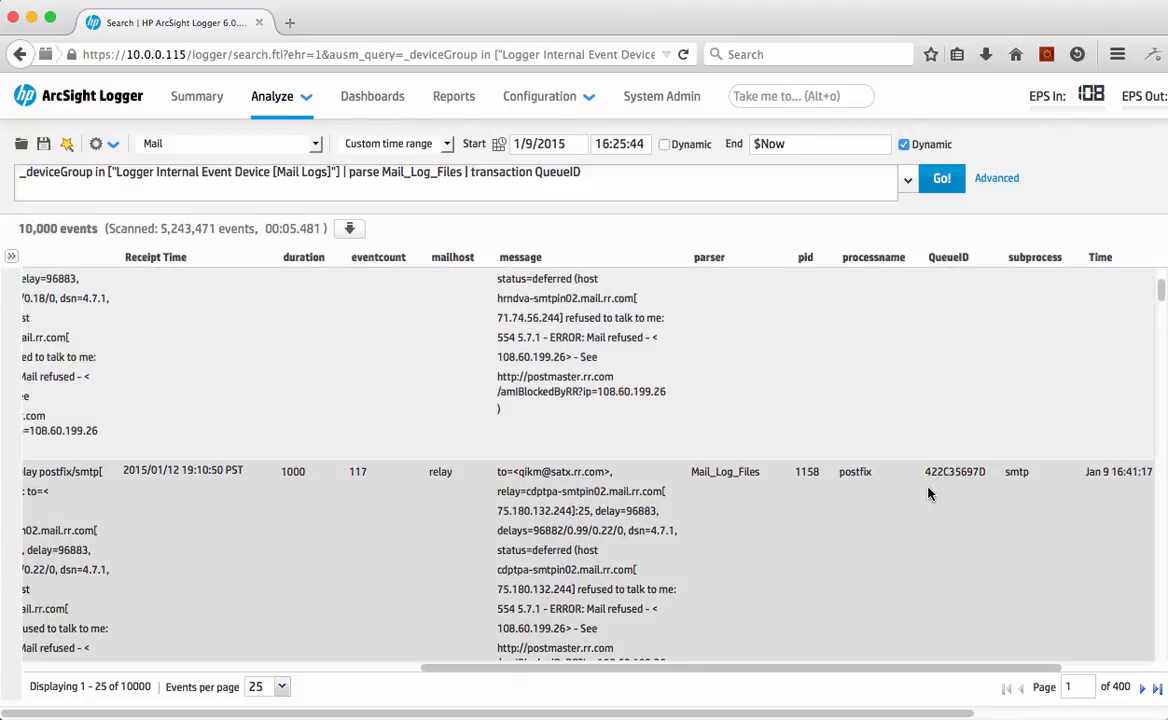
pyautogui.scroll(-3)
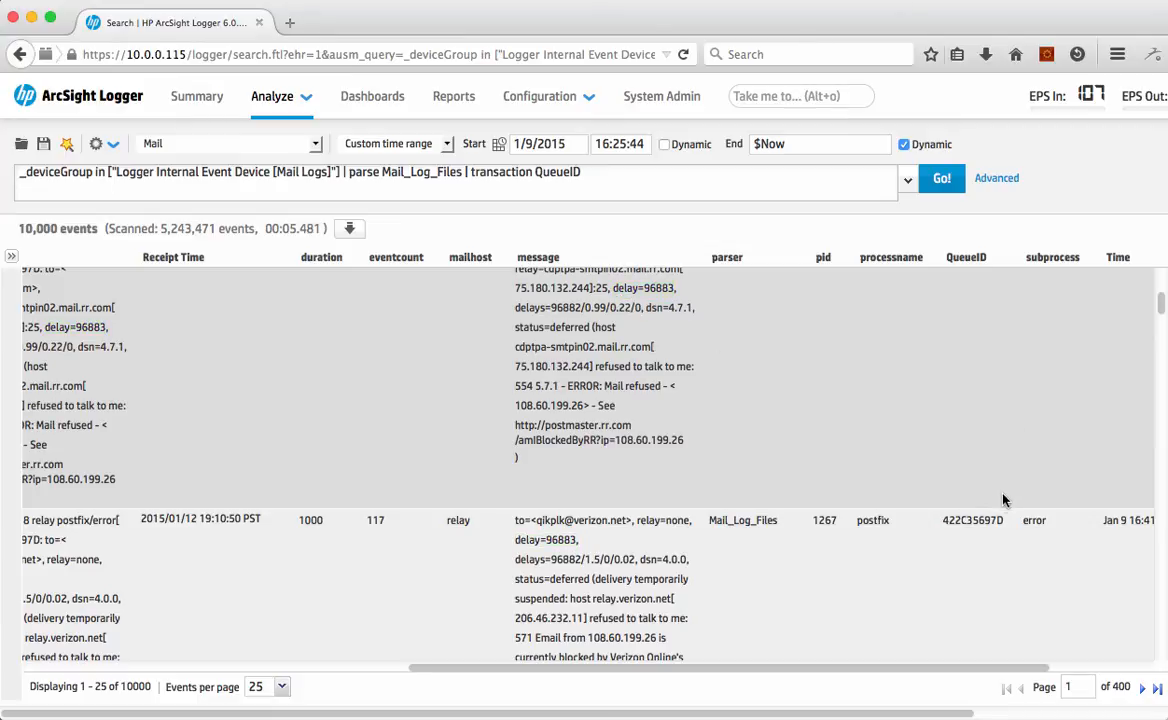
pyautogui.doubleClick(670, 307)
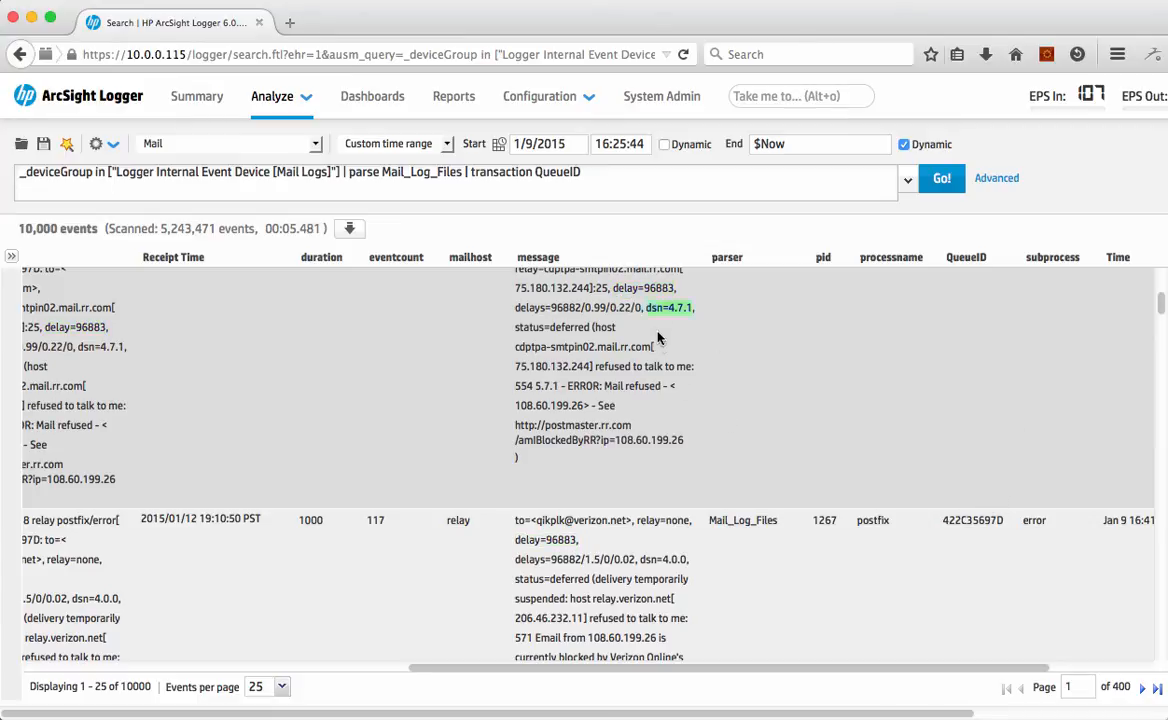
pyautogui.scroll(-3)
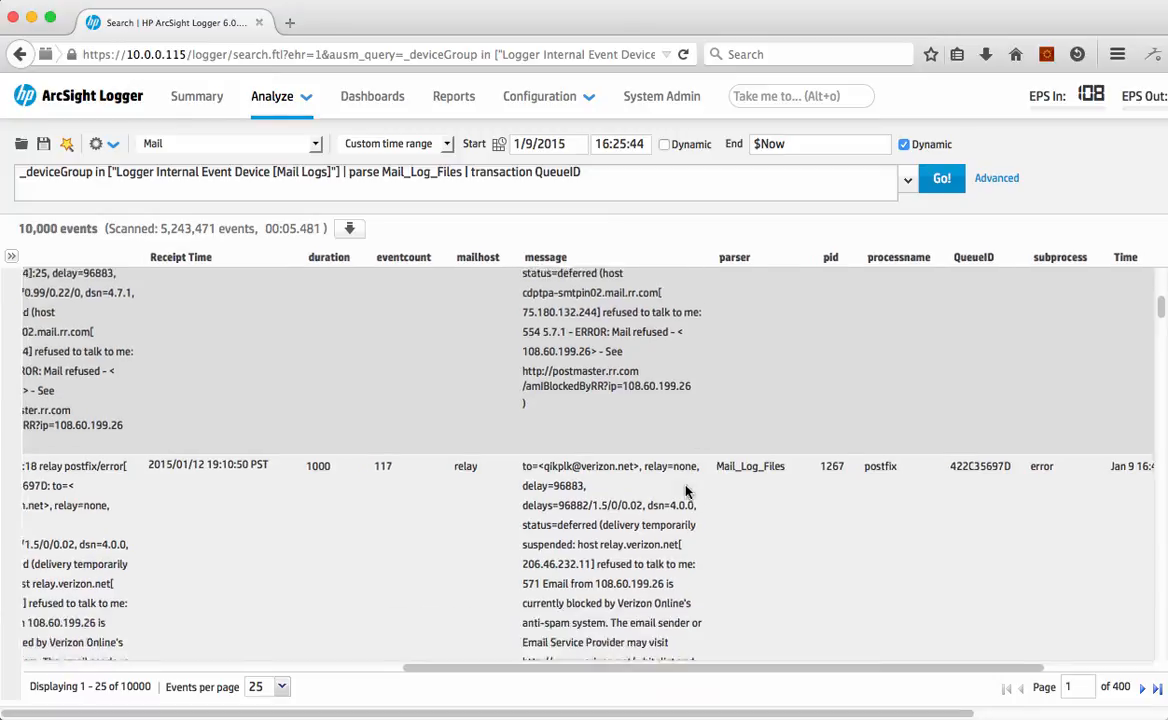
pyautogui.scroll(-3)
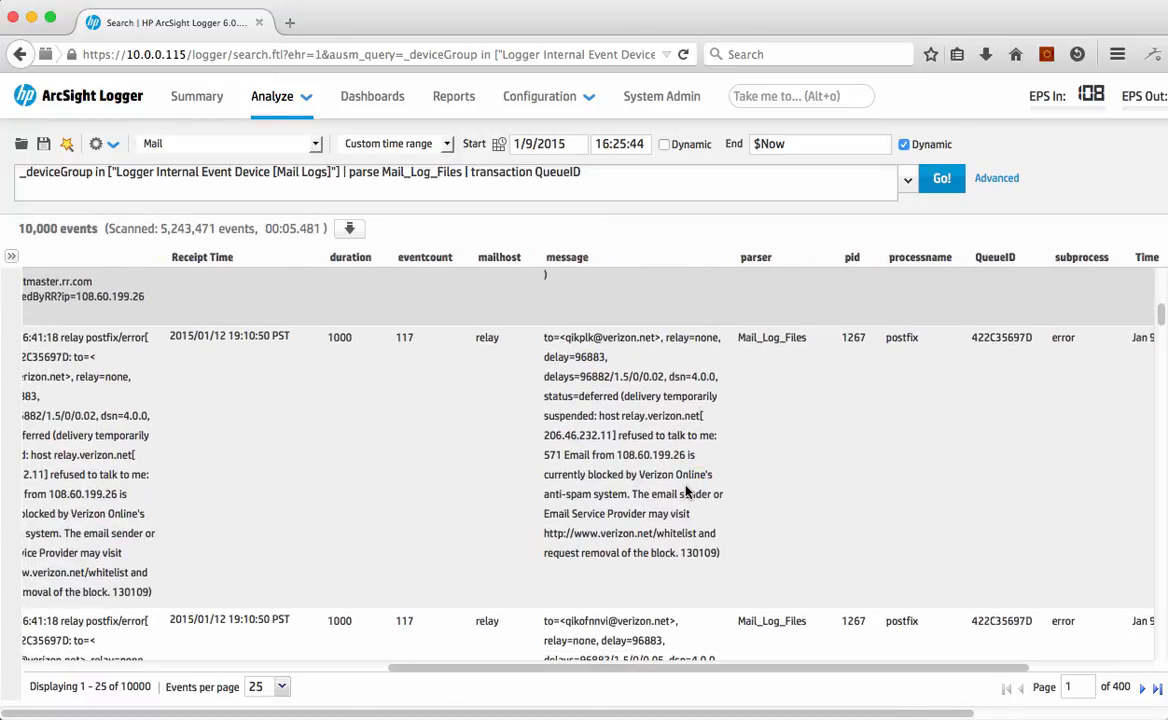